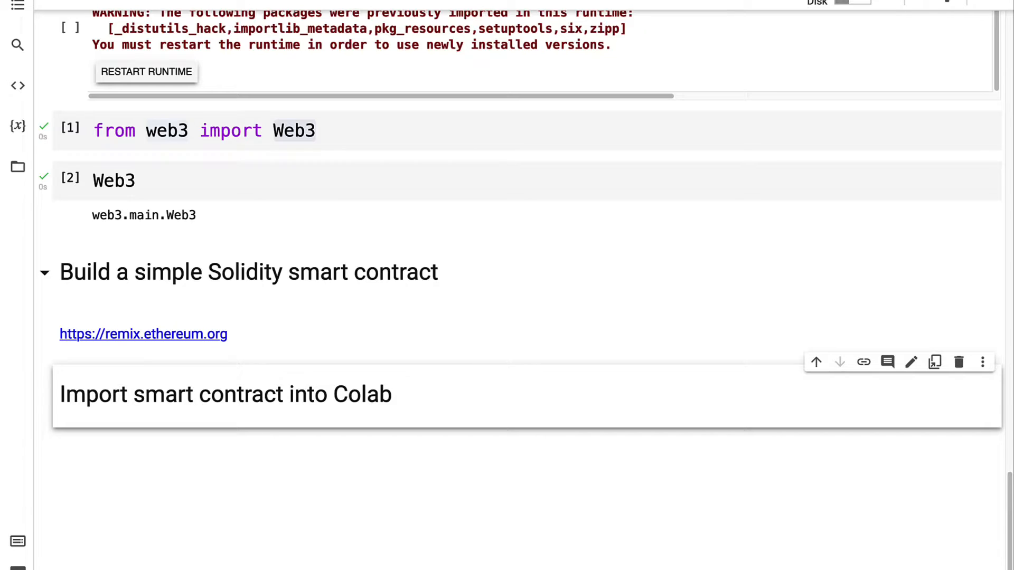
- Add a code cell importing drive and calling drive.mount('/content/gdrive'), then run it
left_click(18, 166)
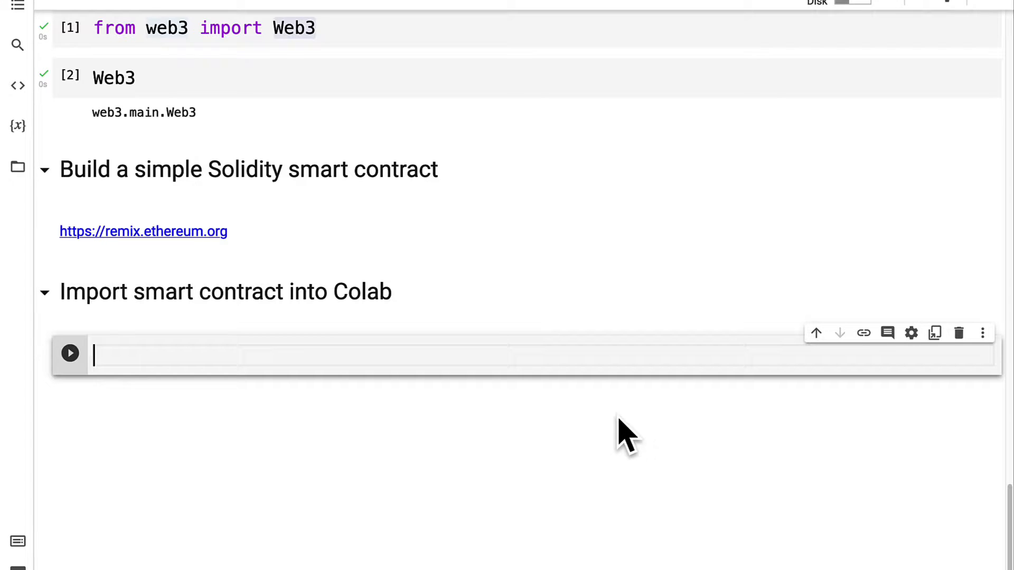
type("from google.colab import")
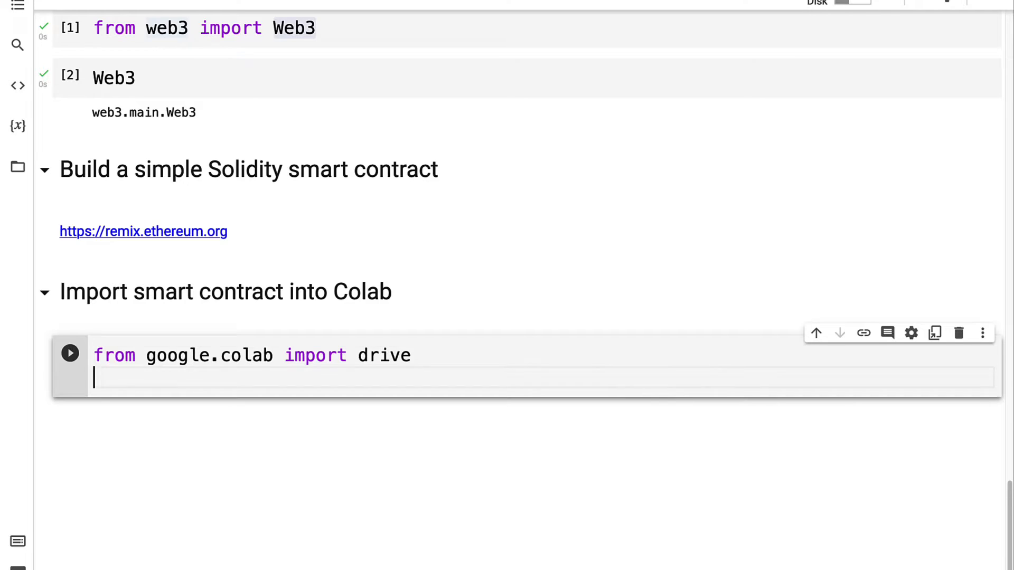
type("drive.mount('')")
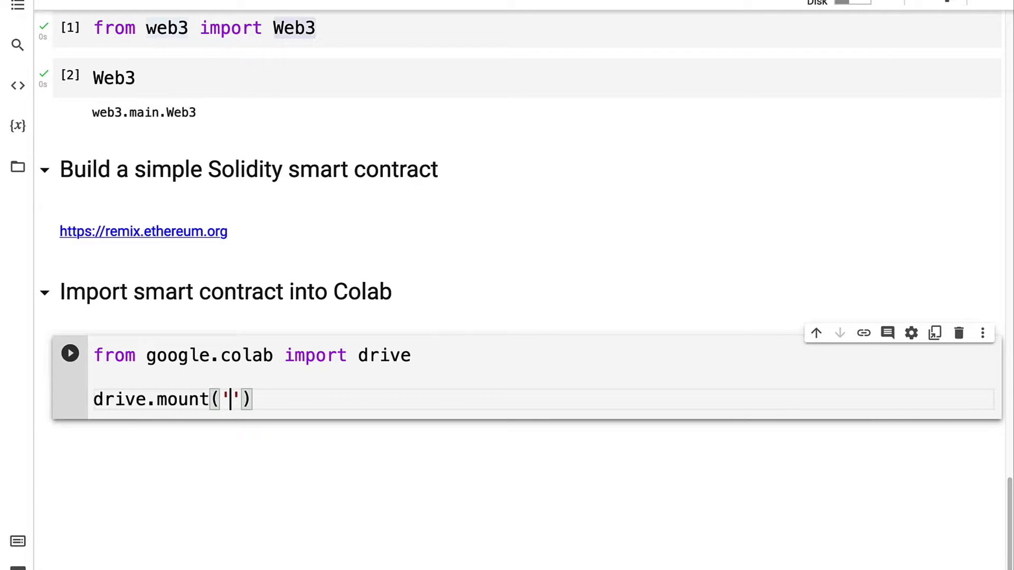
type("/content/gdri")
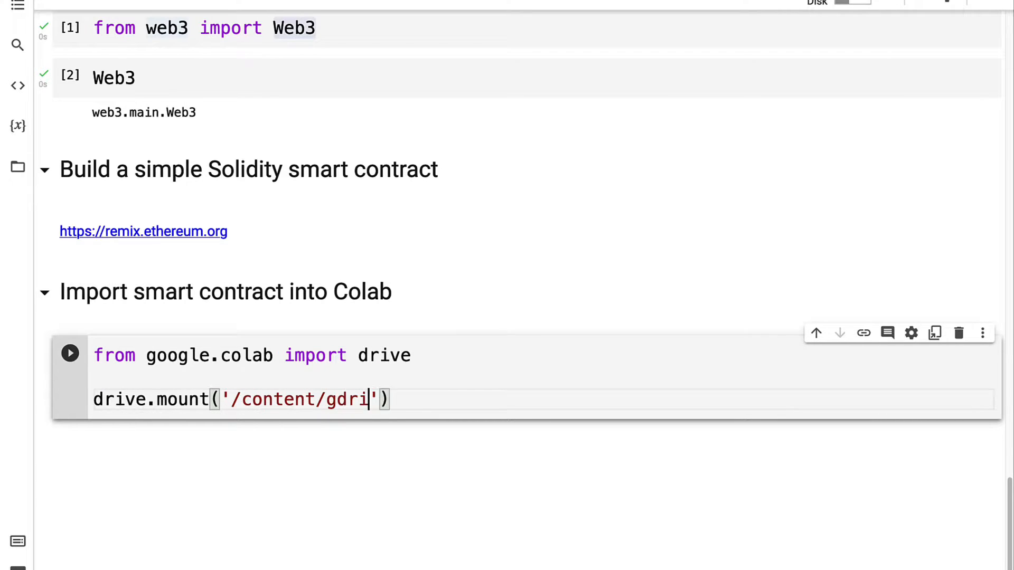
type("ve")
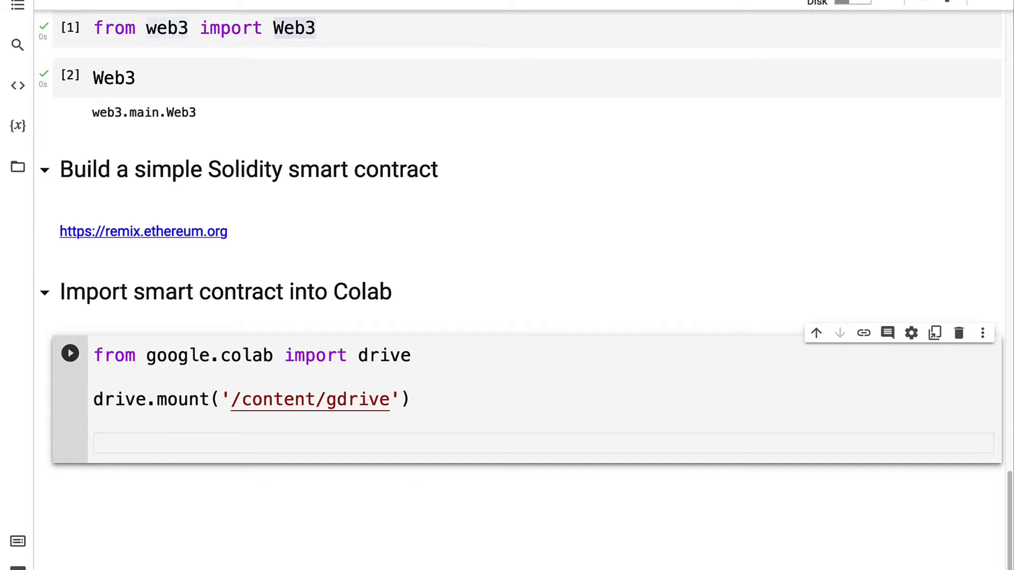
left_click(70, 353)
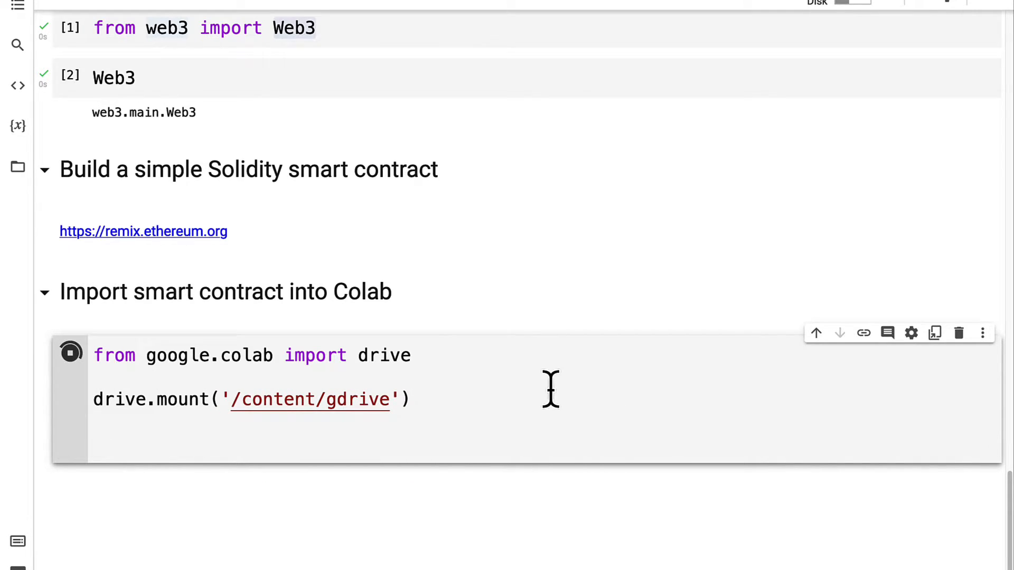
- Connect to Google Drive in the permission dialog to authorize the mount
left_click(71, 352)
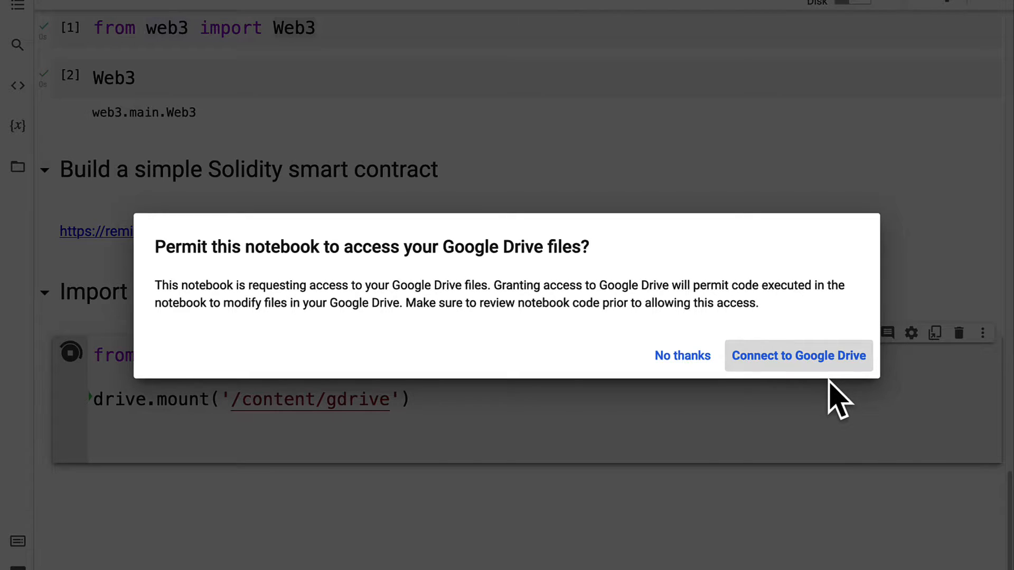
mouse_move(825, 395)
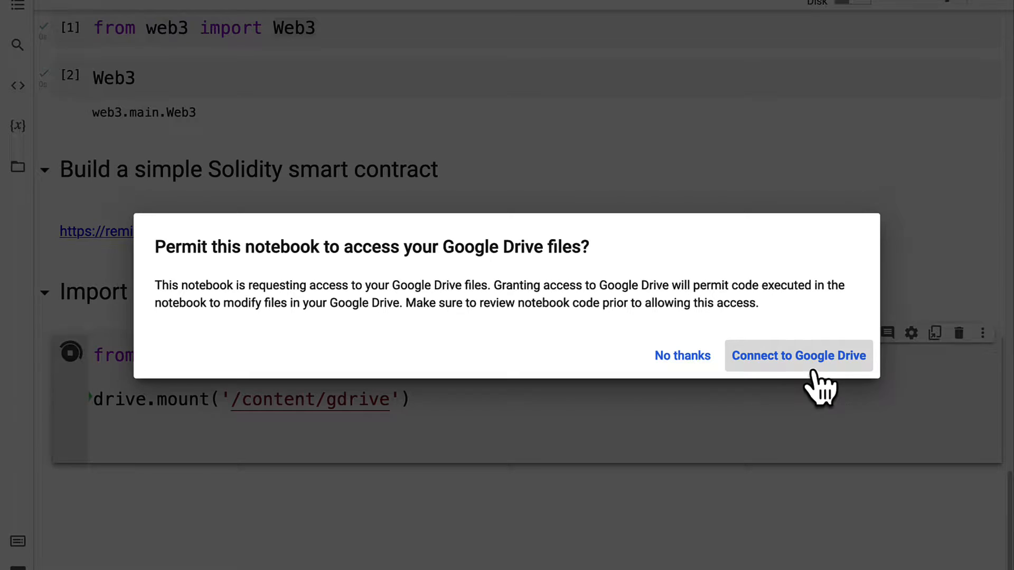
left_click(798, 356)
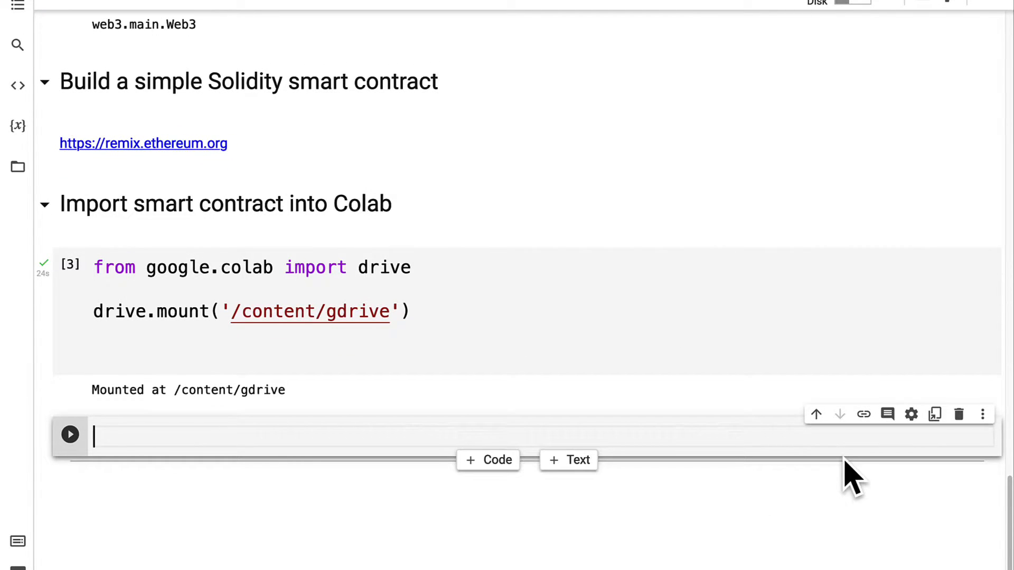
- Set contract_path to '/content/gdrive/MyDrive/SimpleNumber.sol'
type("contract_path =")
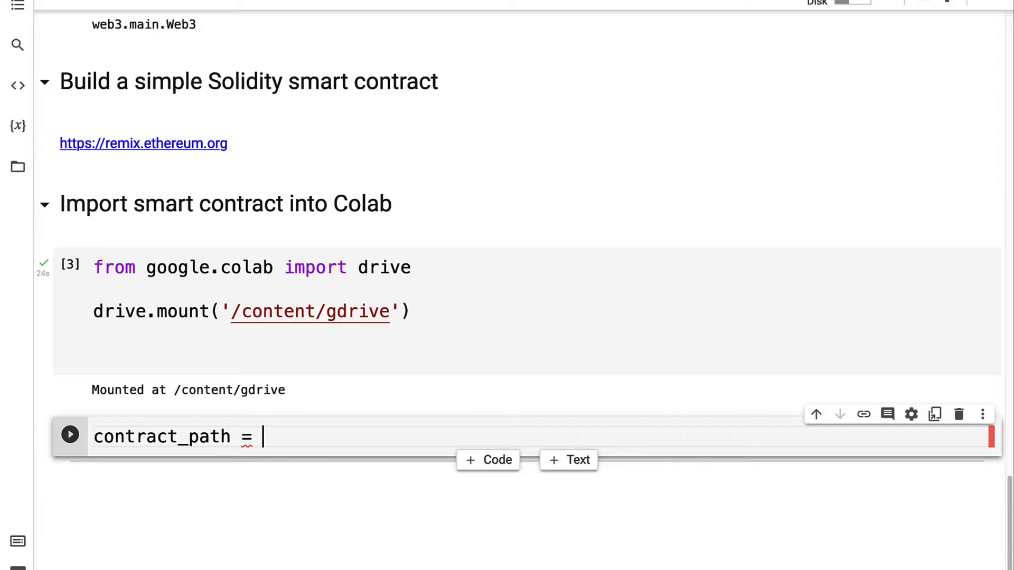
type("'/c'")
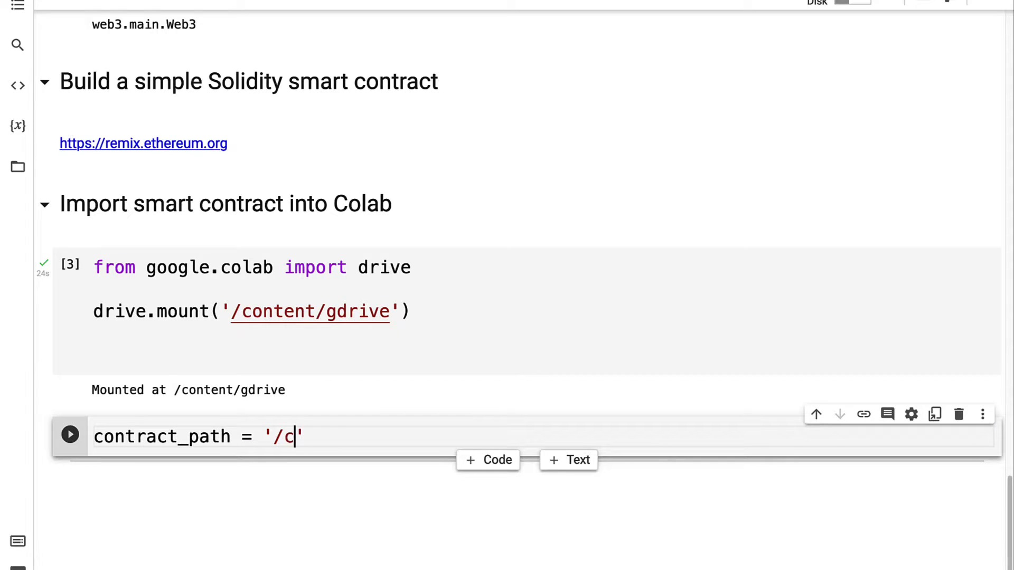
type("ontent/gdrive/MyD")
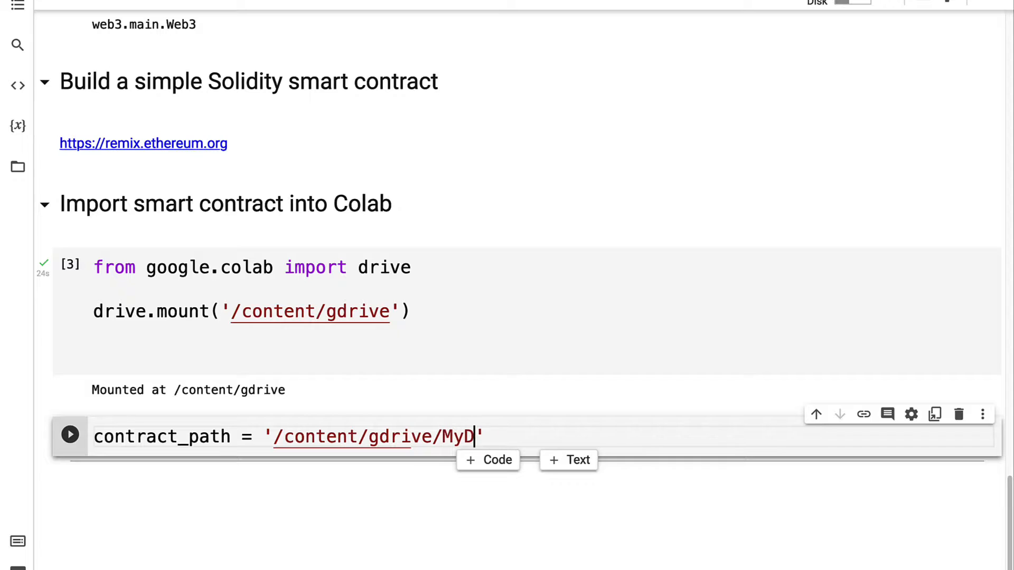
type("rive/")
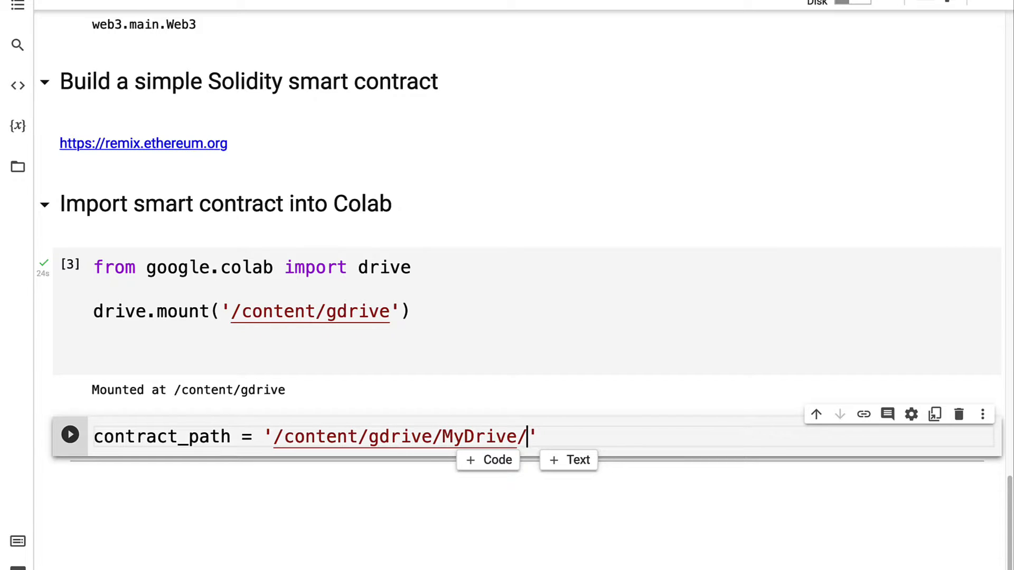
type("SimpleNumber")
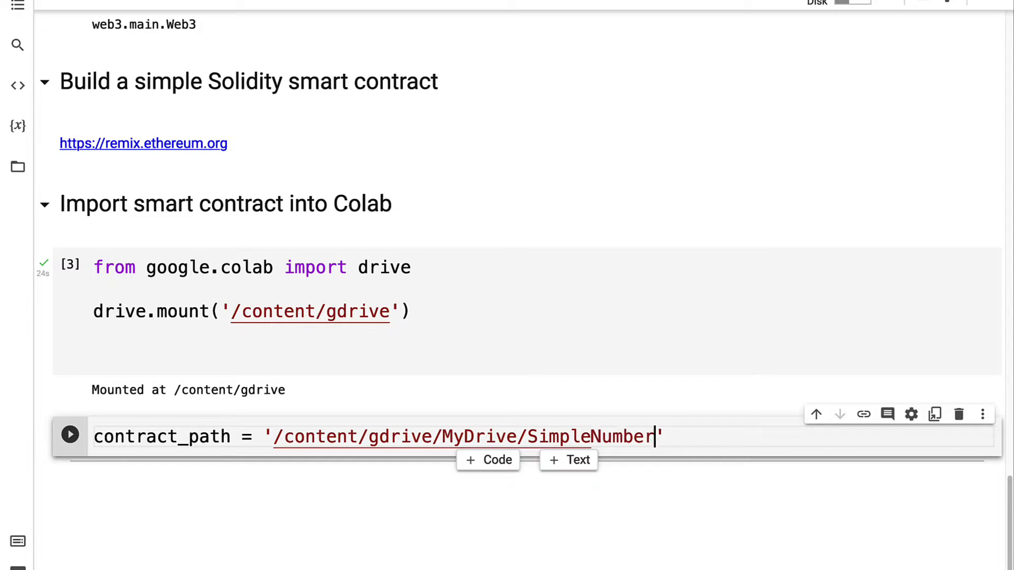
type(".sol")
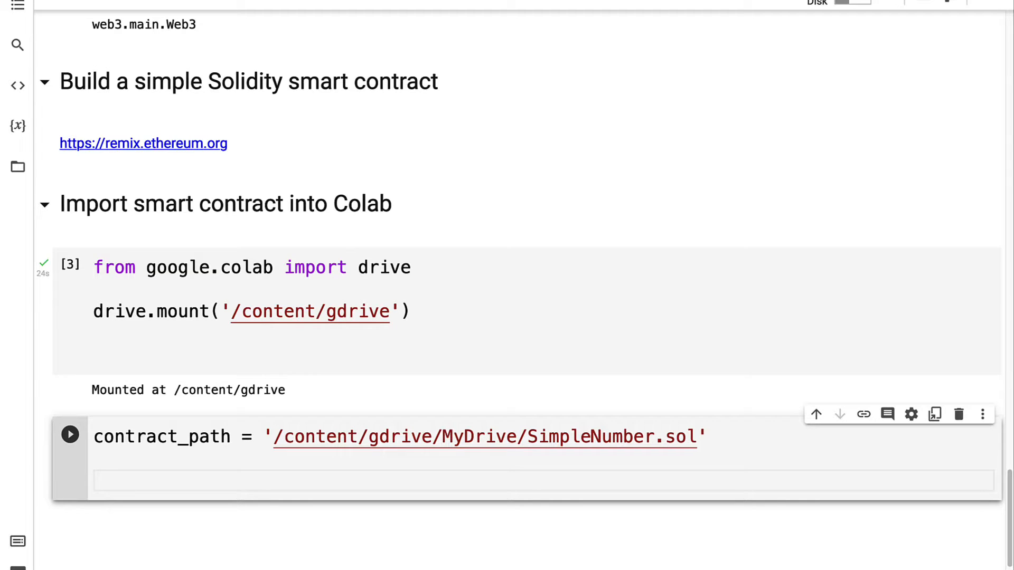
- Write a with open(contract_path, 'r') block reading the source into contract_file
type("with open(")
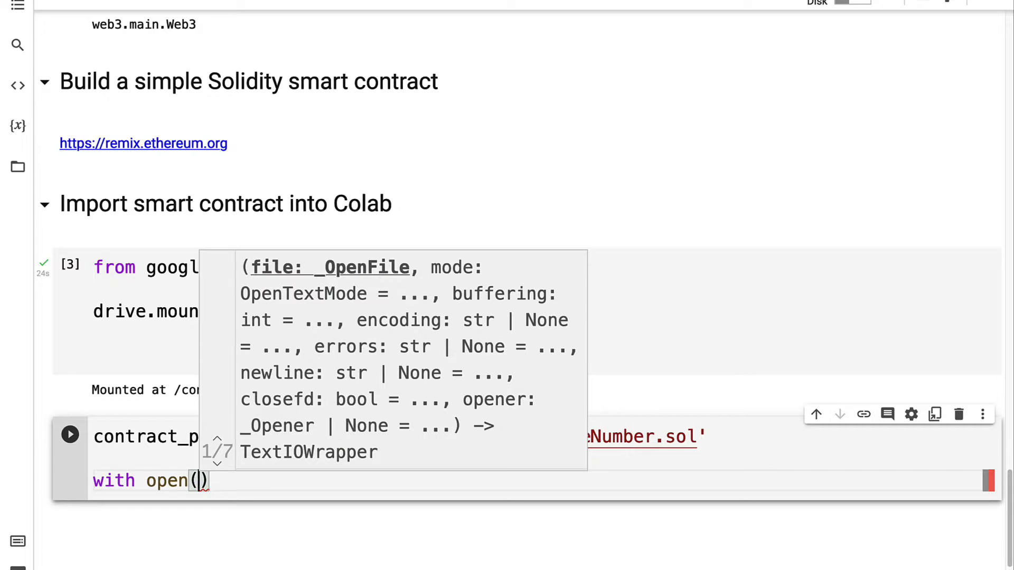
type("contra")
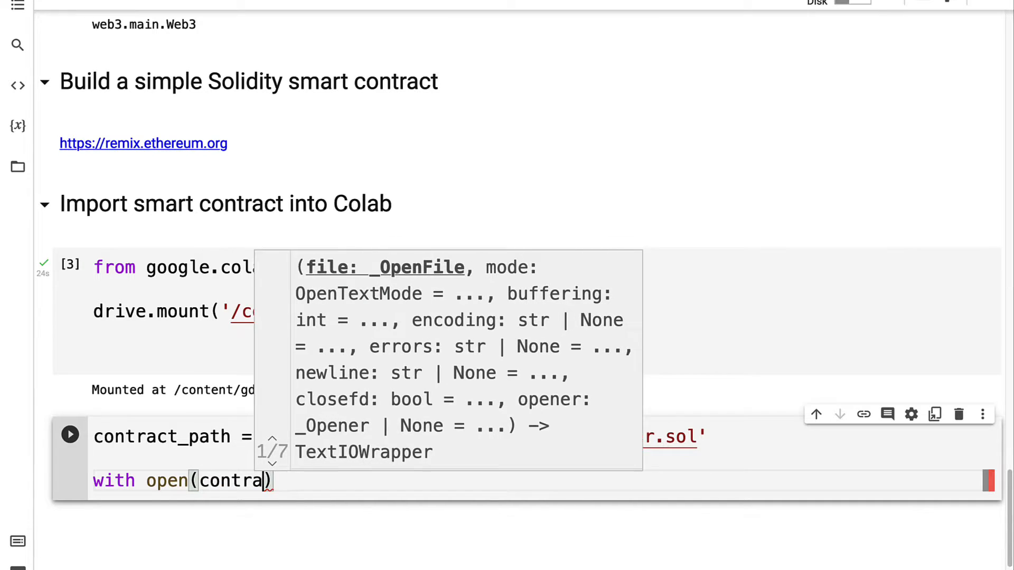
type("path, 'r'")
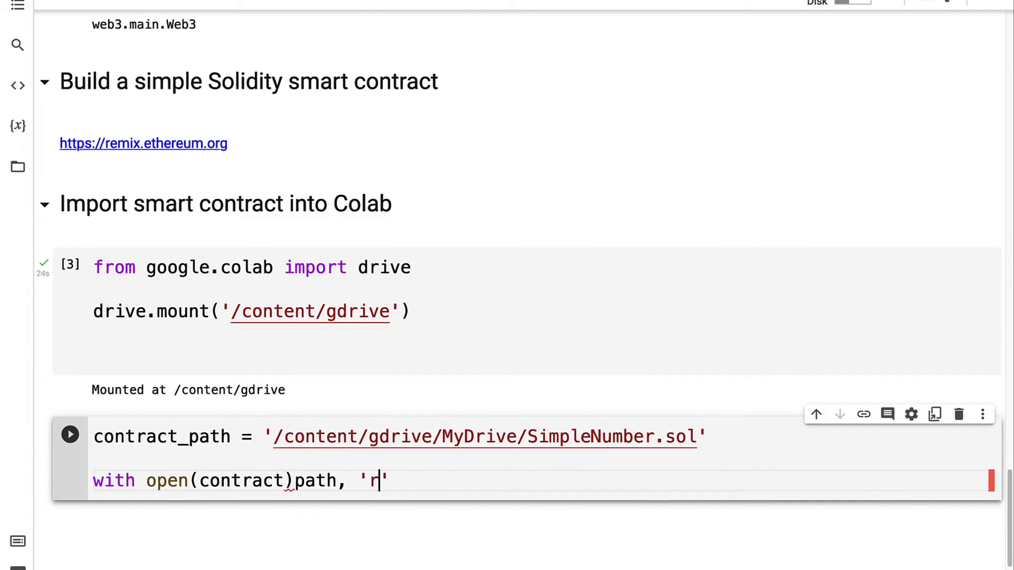
key("BackSpace")
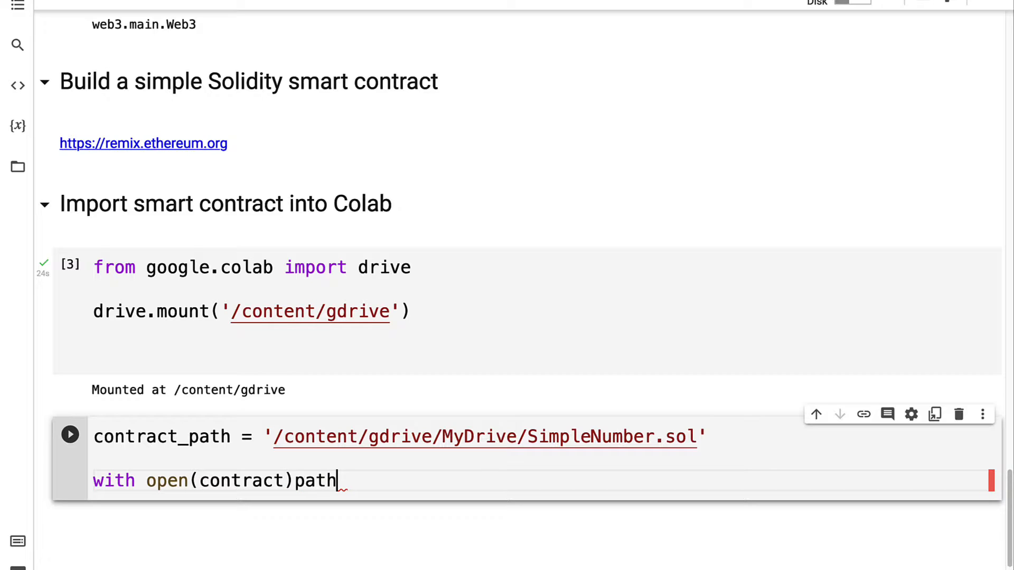
type(",")
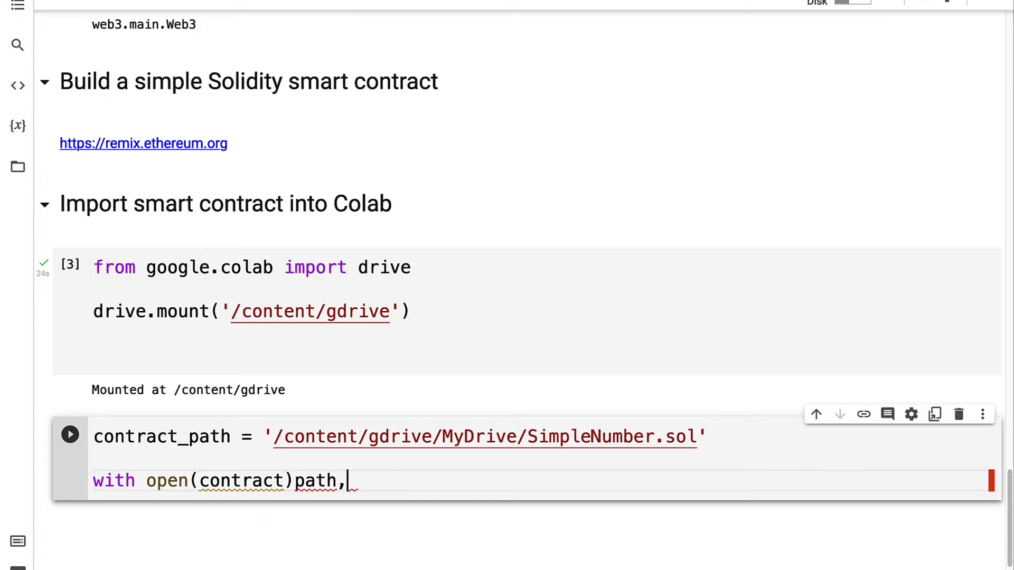
key("Backspace")
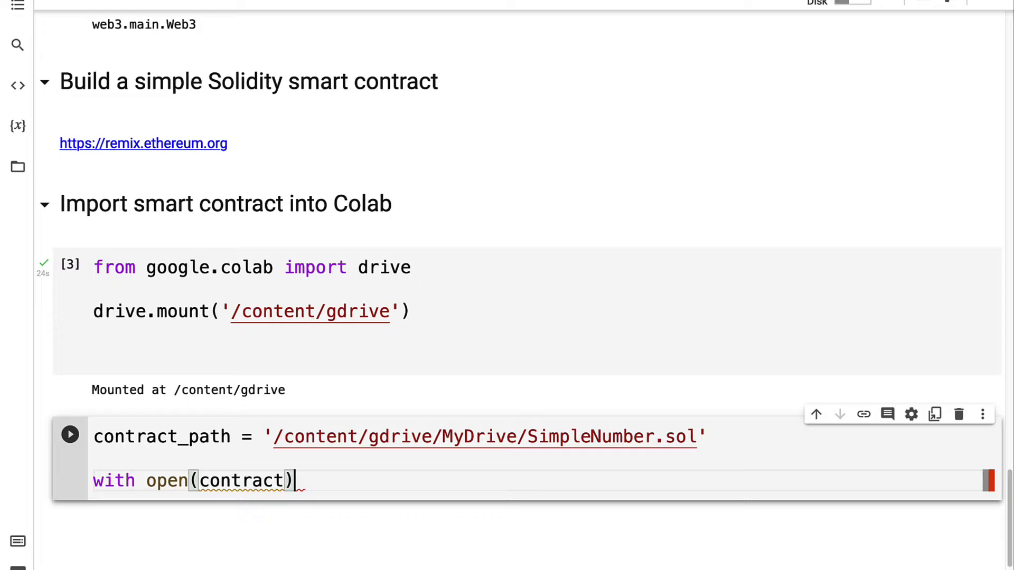
type("_")
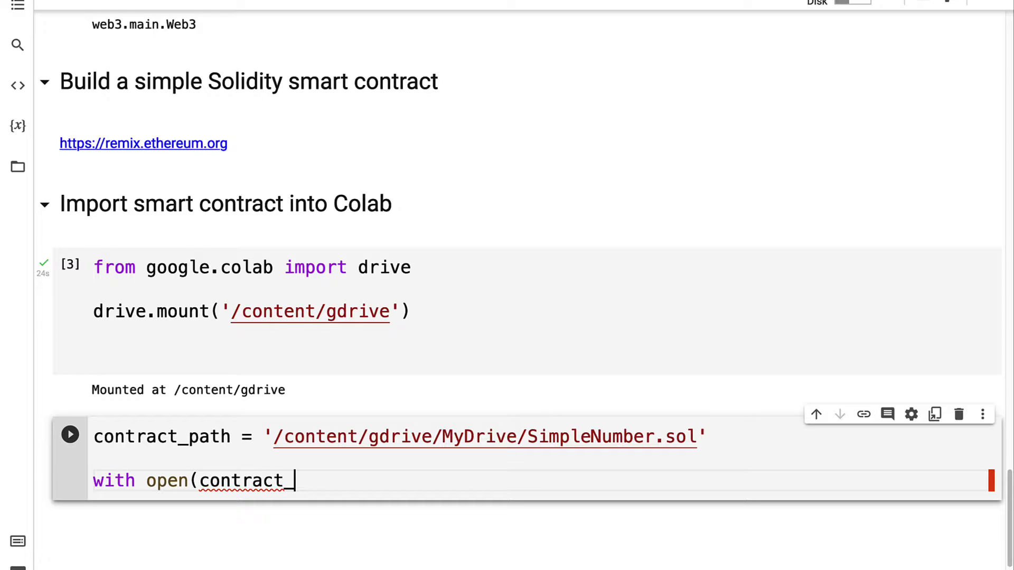
type("path, 'r')")
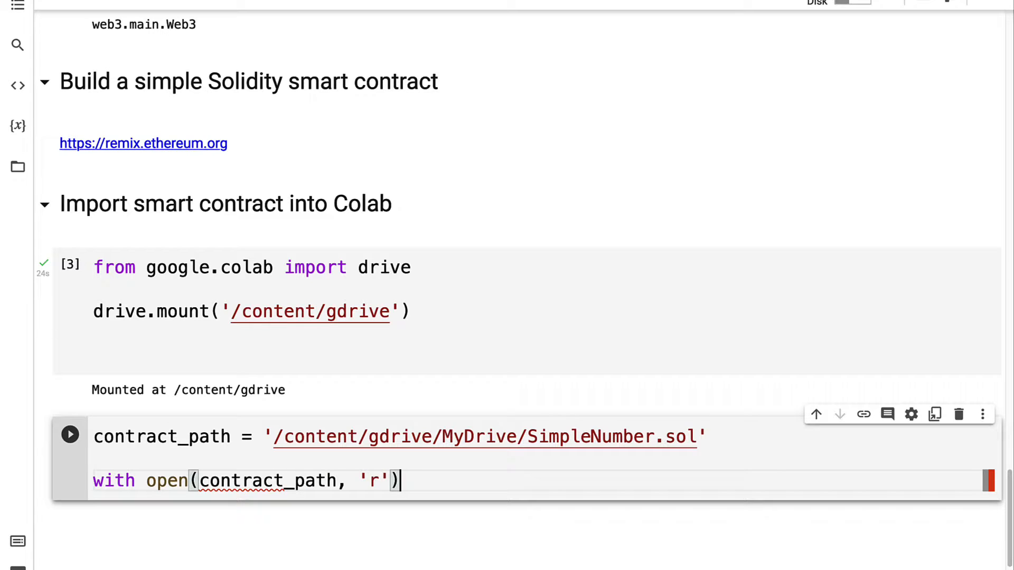
type("as file:")
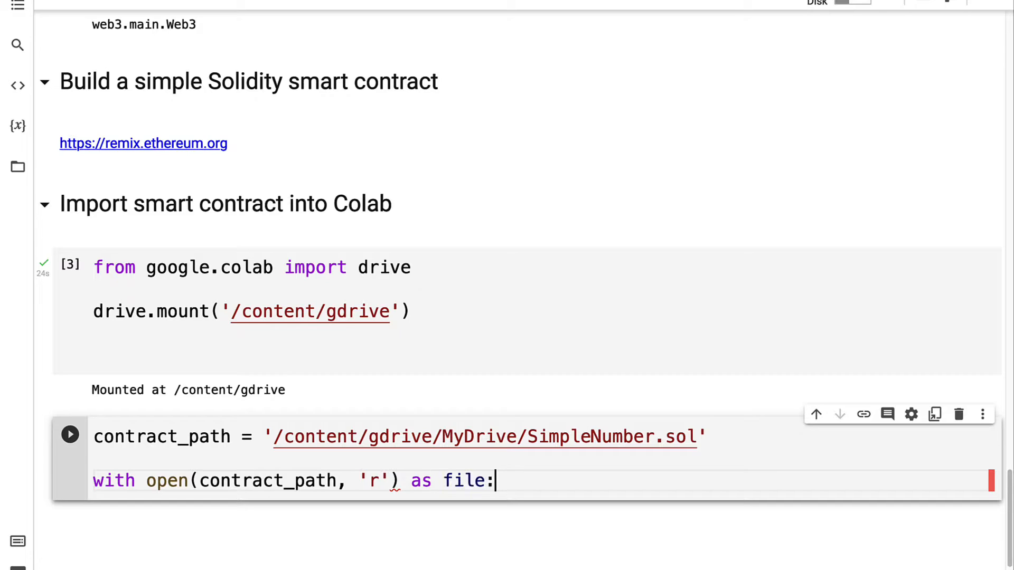
key("Enter")
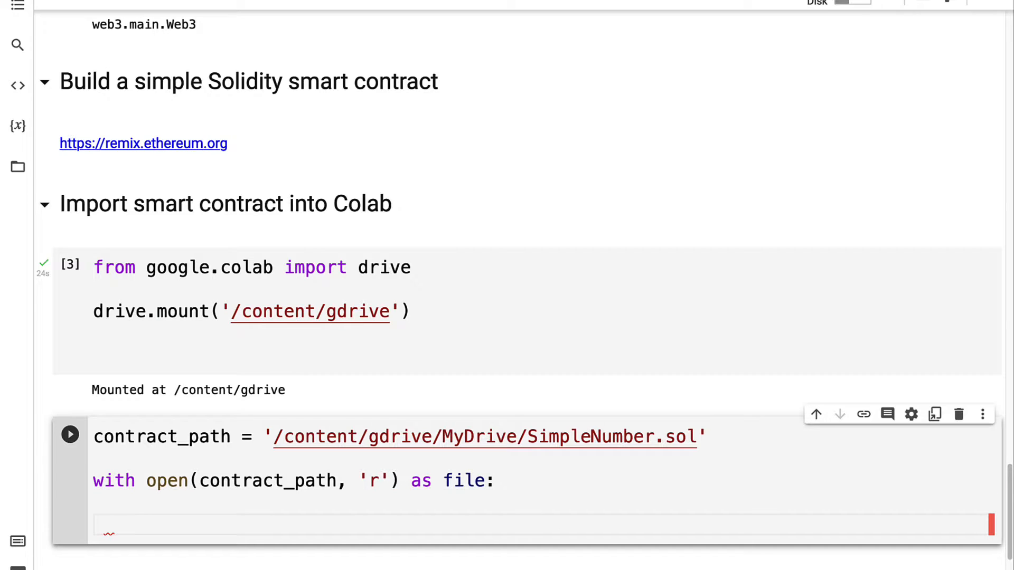
type("contract_file = file.read(")
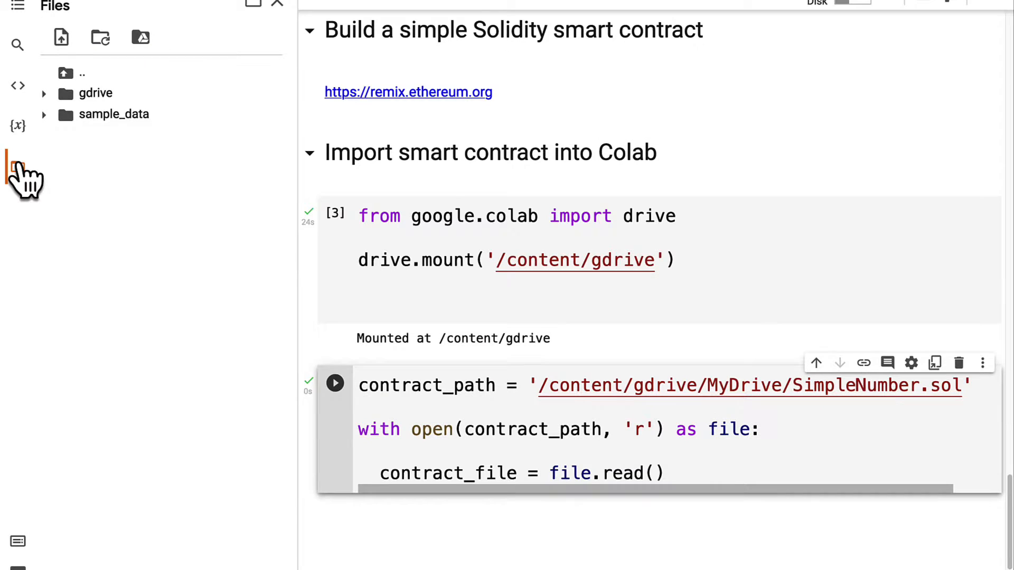
mouse_move(10, 227)
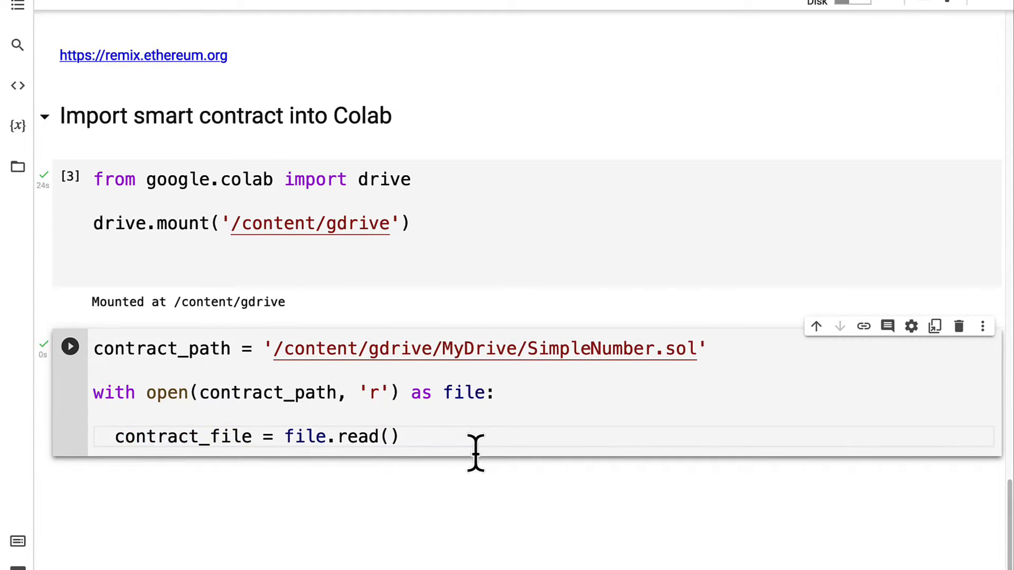
- Run the cell with print(contract_file) to show the Solidity source, leaving a new cell below
left_click(69, 347)
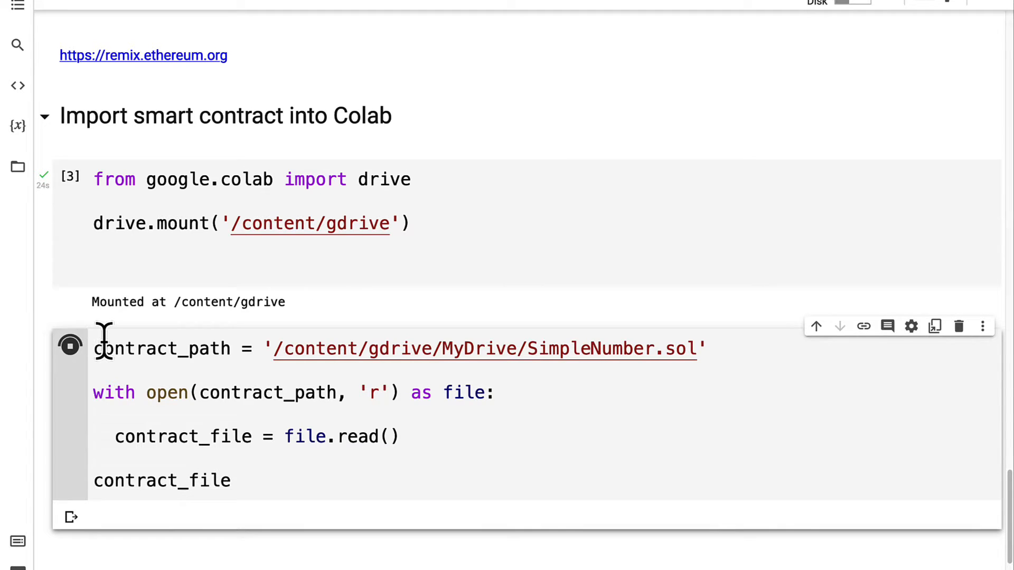
left_click(70, 345)
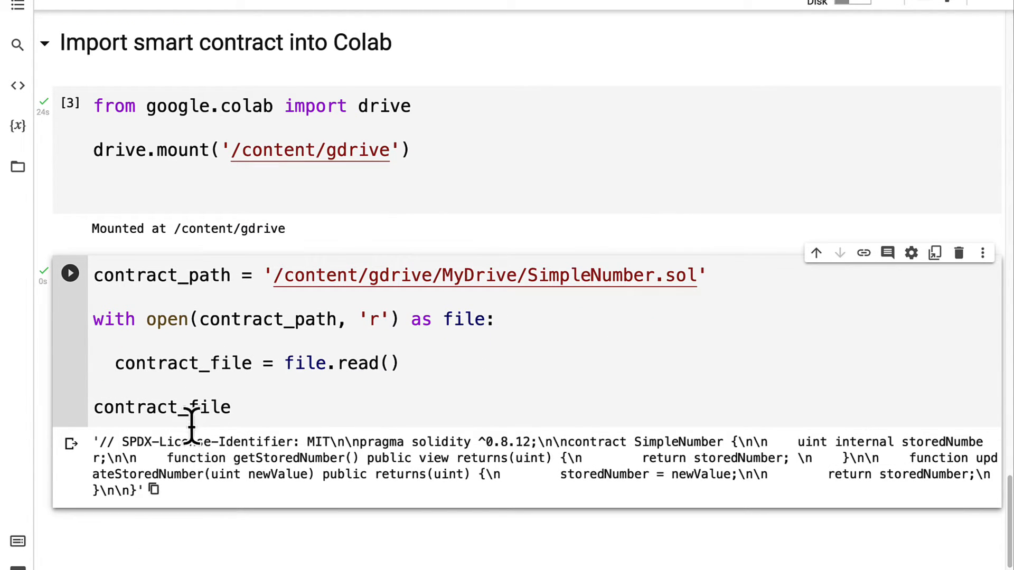
type("print(contract_file)")
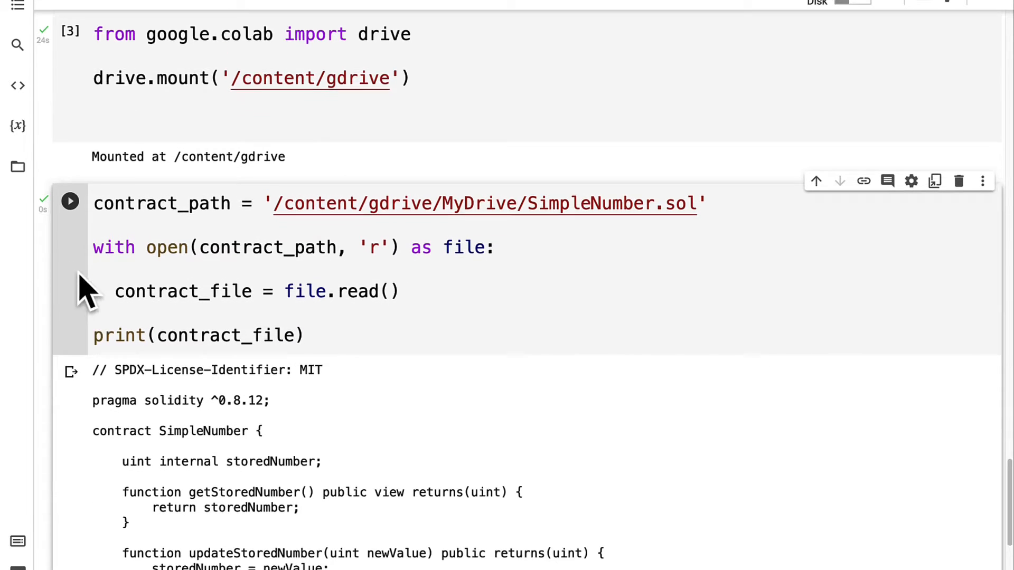
scroll("down", 3)
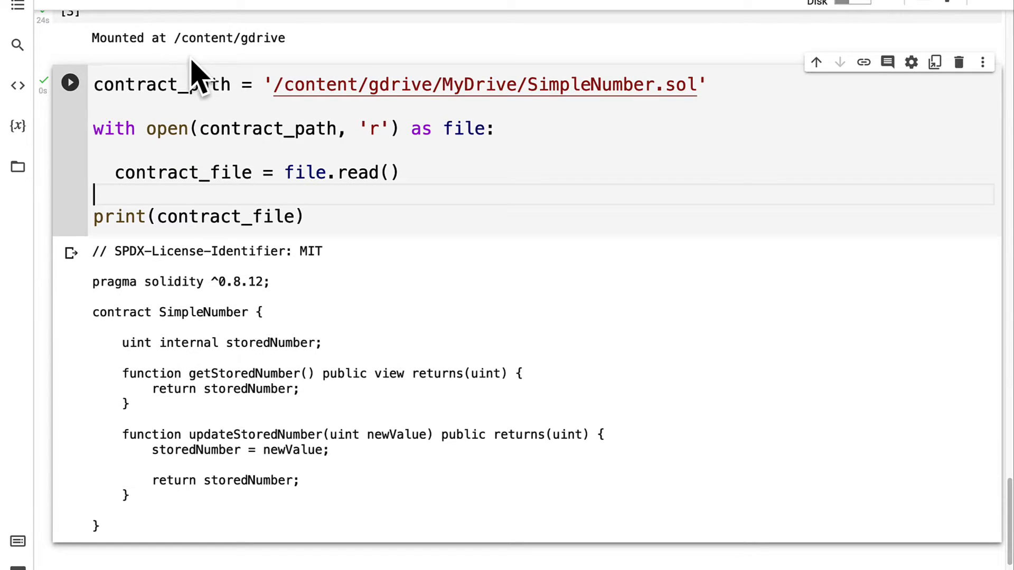
scroll("down", 3)
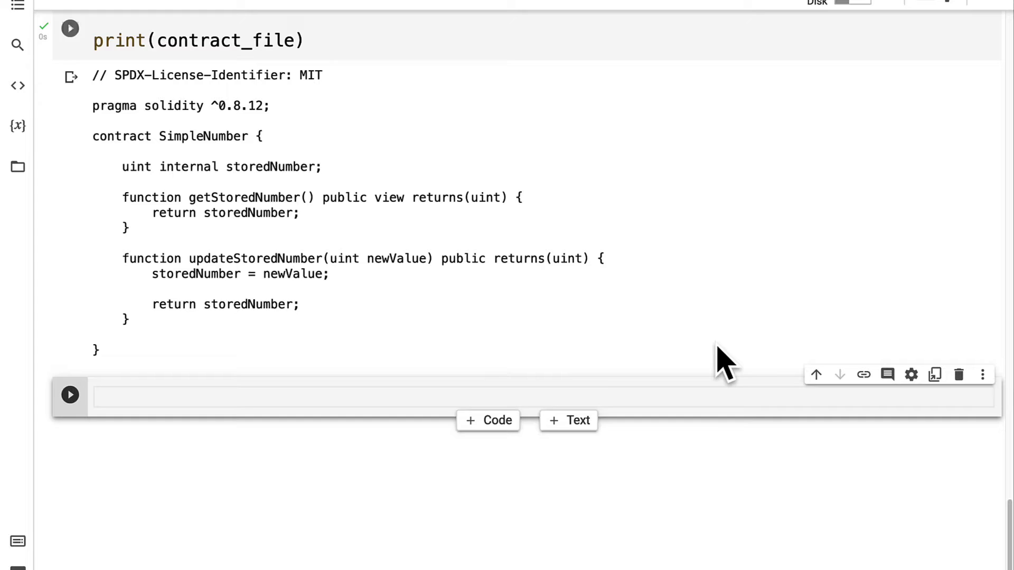
- Import compile_standard from solcx in the new cell
left_click(72, 30)
type("from solcx")
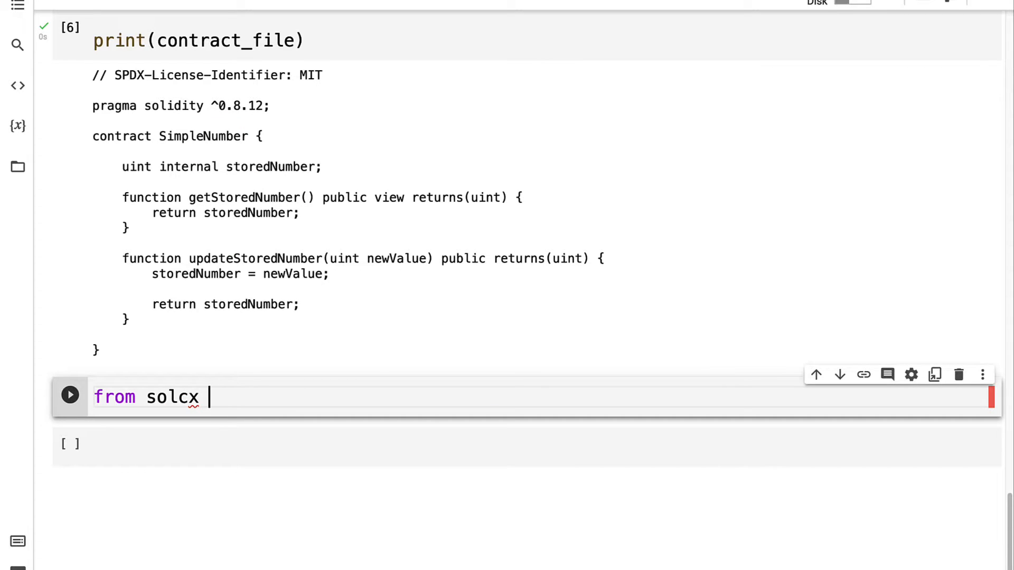
type("import copmile")
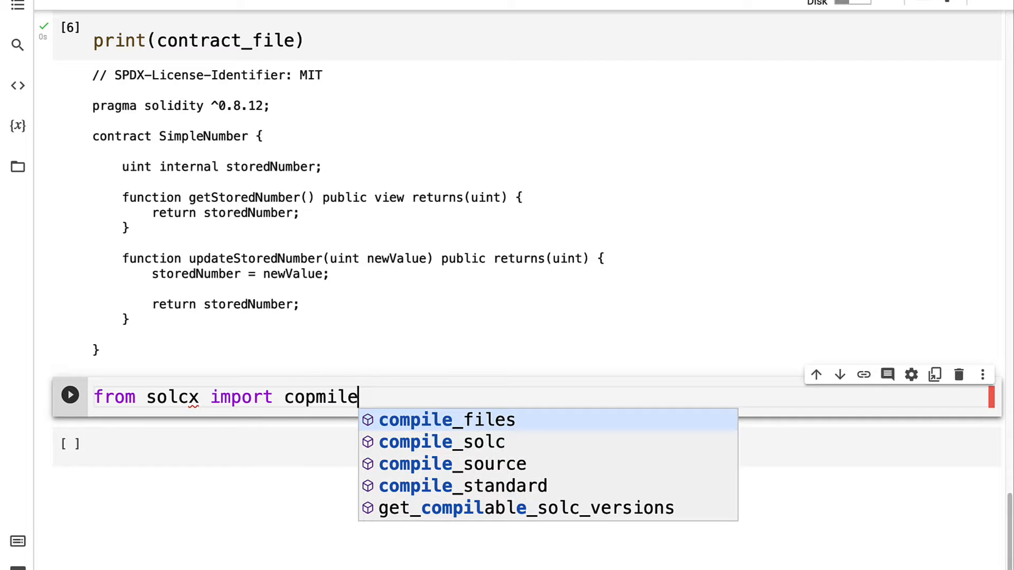
type("compile_stan")
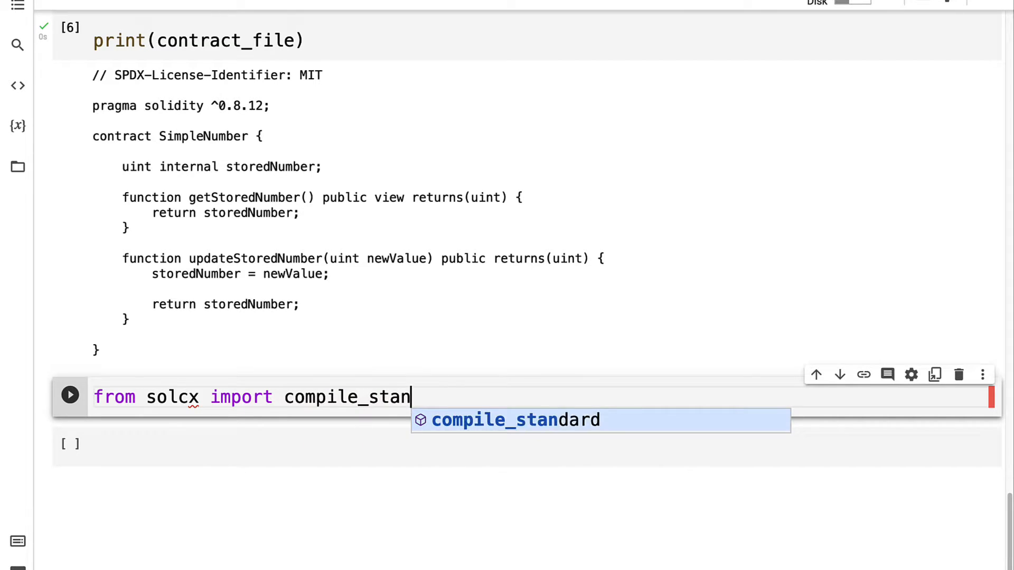
key("Tab")
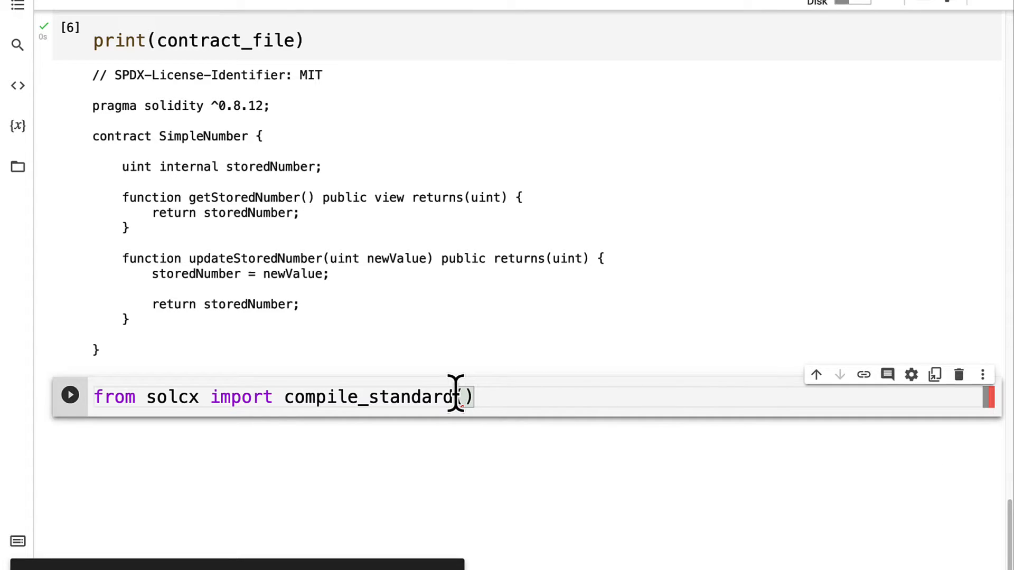
key("Backspace")
type("compile_standard({")
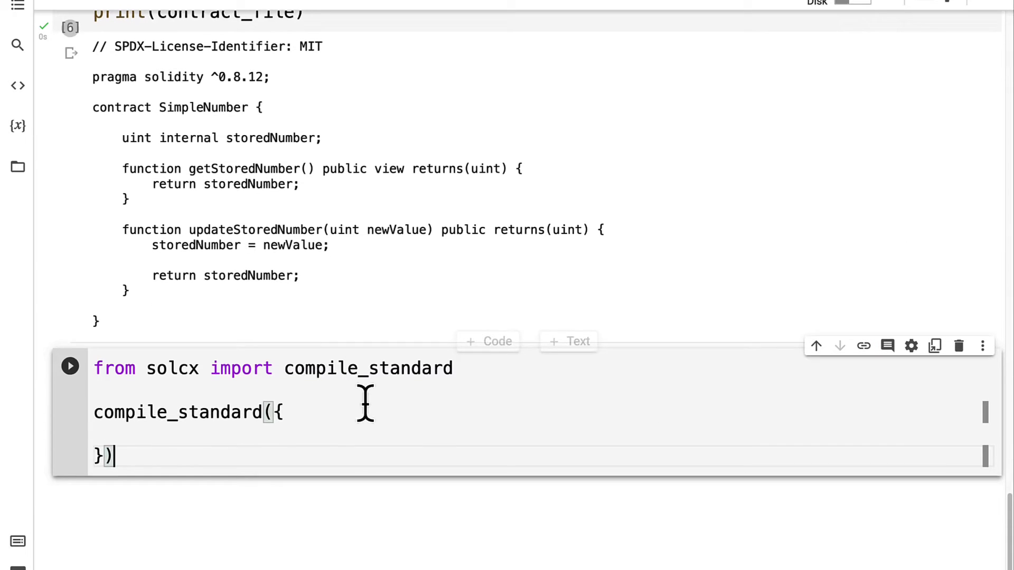
- Start the compile_standard dict with language Solidity and a SimpleNumber.sol source holding contract_file
type("\"lang\"")
type("\"sources\": { ")
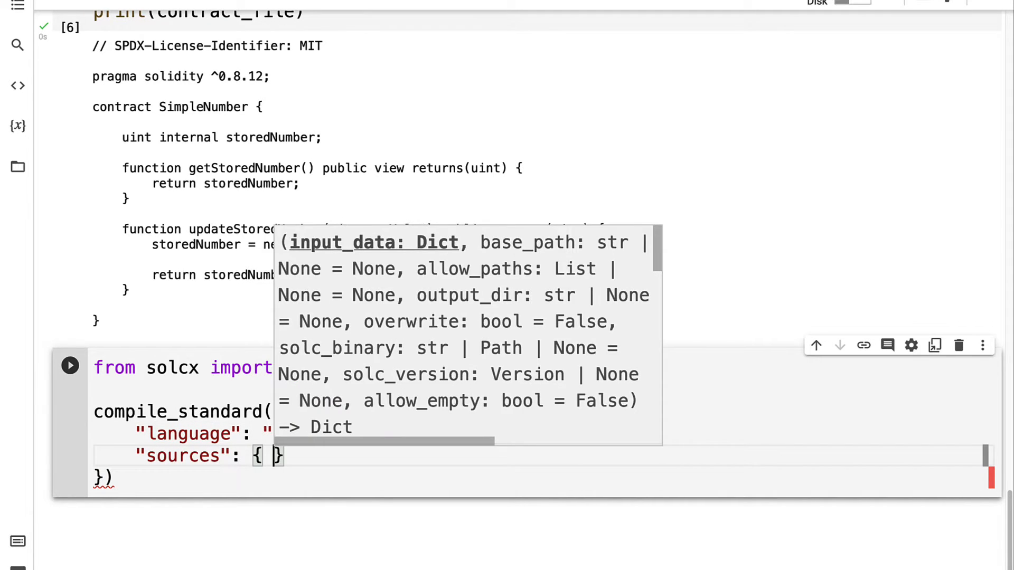
type("\"SimpleNumber.s\"")
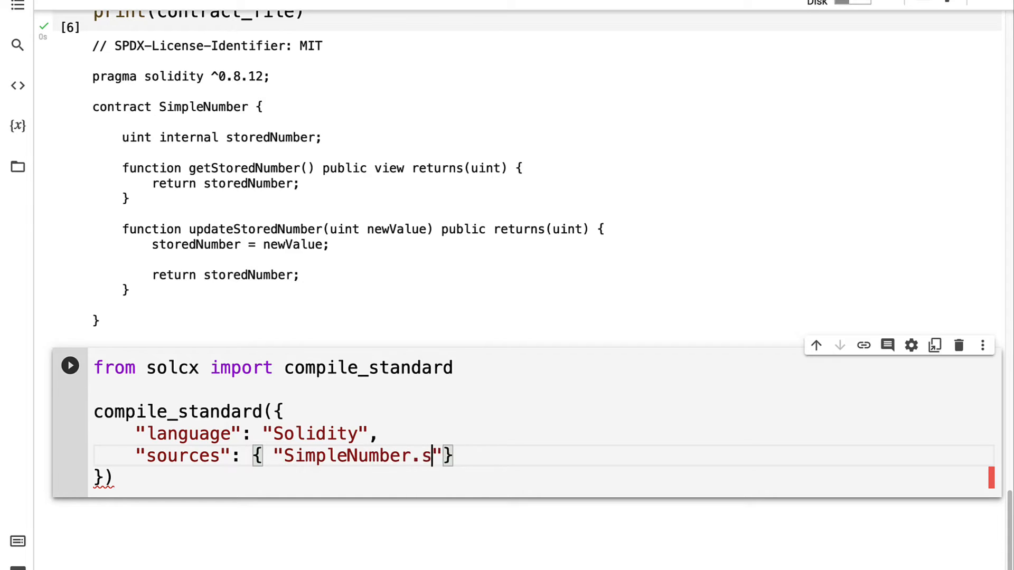
type("ol\", {")
type("\"content")
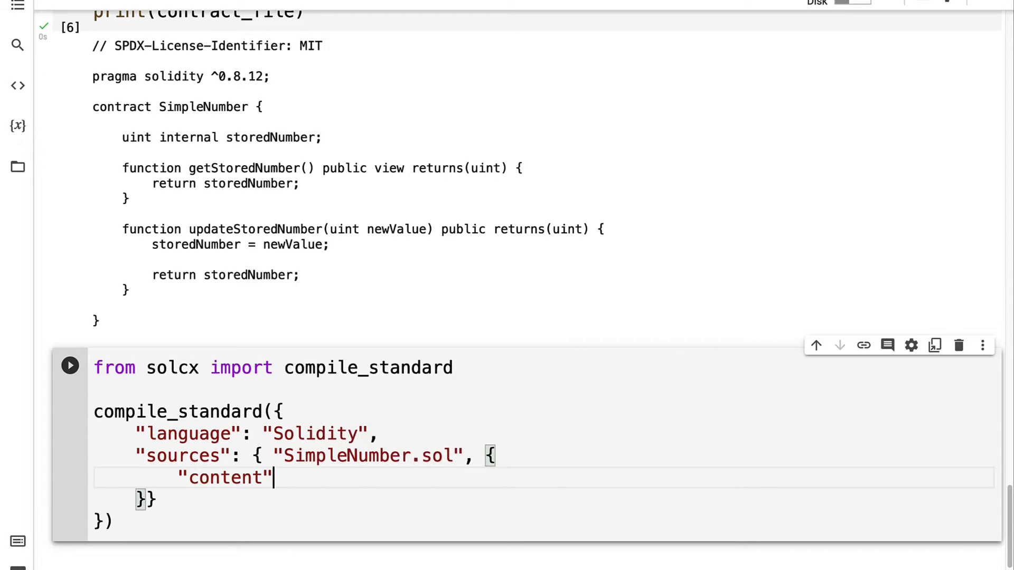
type(":")
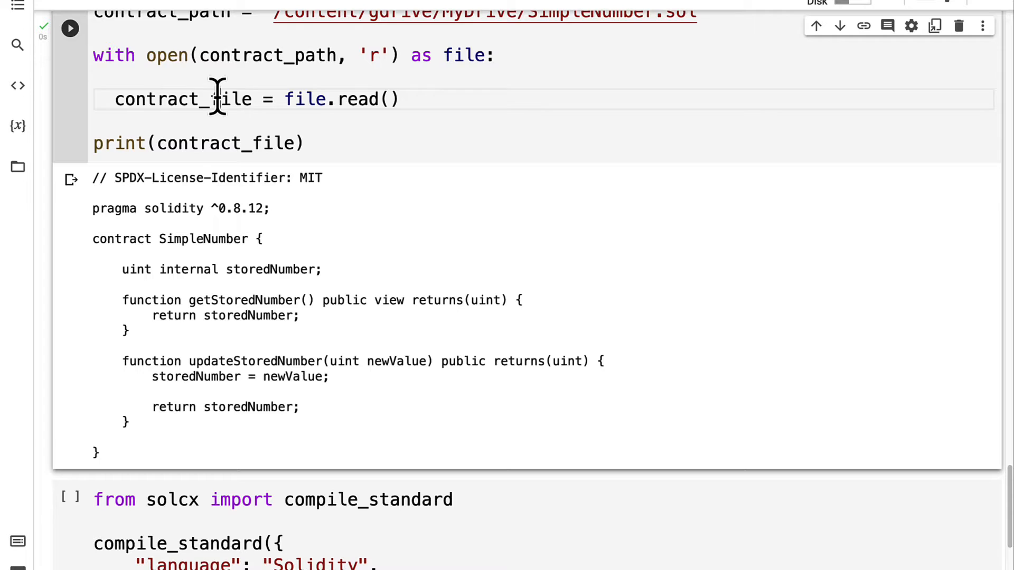
scroll("down", 3)
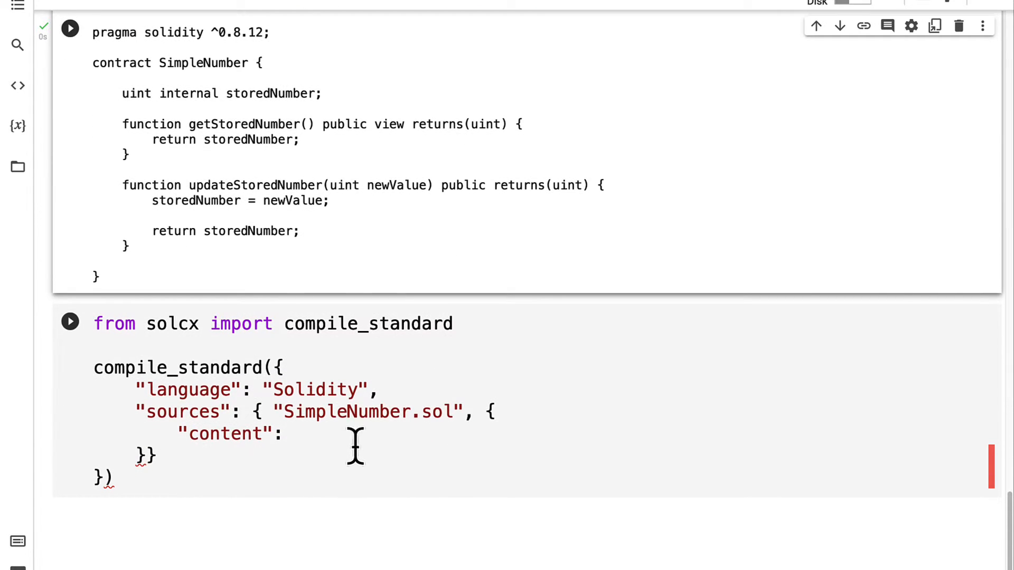
type("contract_file")
type("\"outpu")
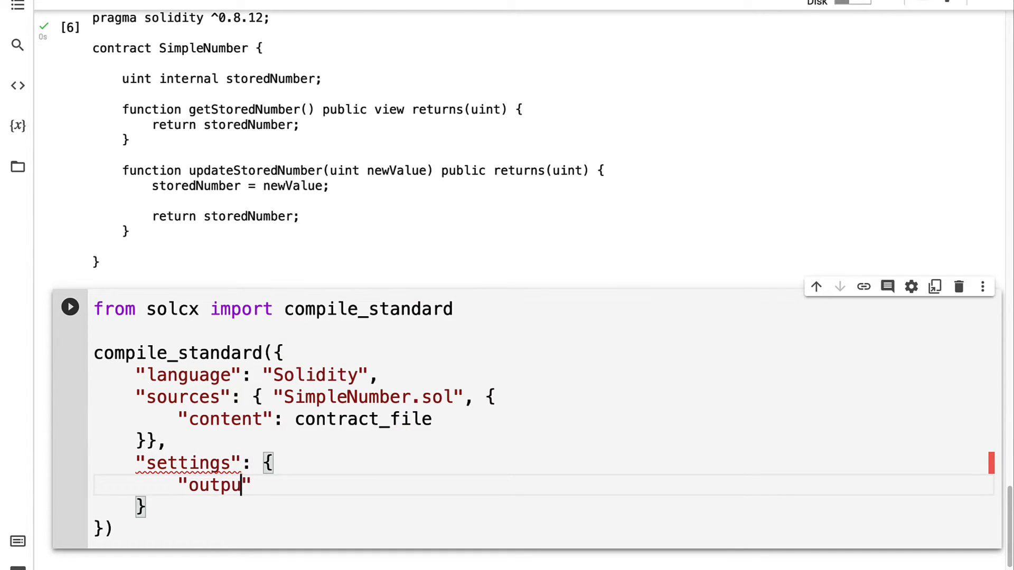
- Add outputSelection for abi, metadata, evm.bytecode and evm.sourceMap with solc_version "0.8.12", assigned to compiled_solidity
type("tSelection")
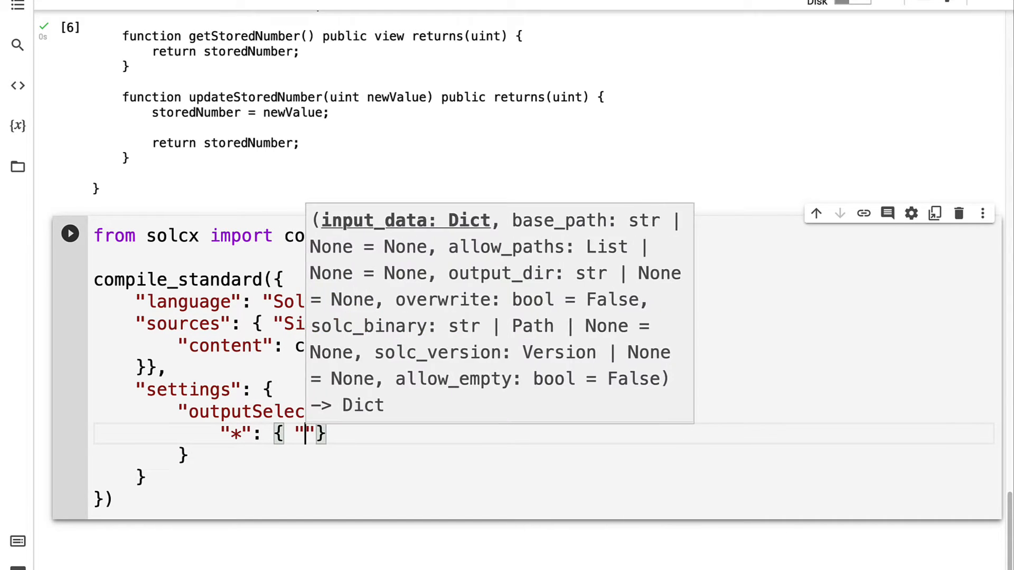
type("*")
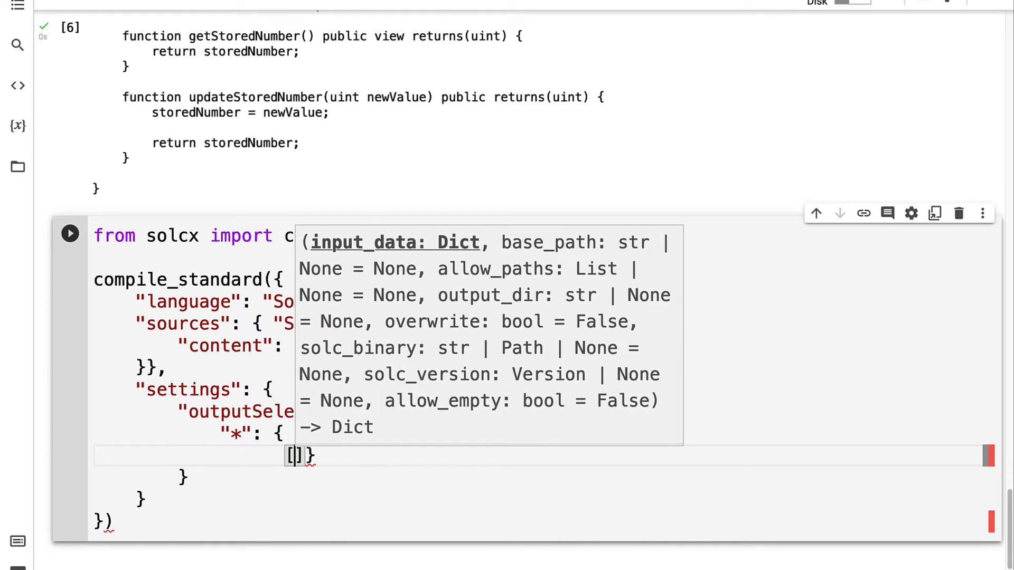
type("\"abi\", \"metadata\" ,")
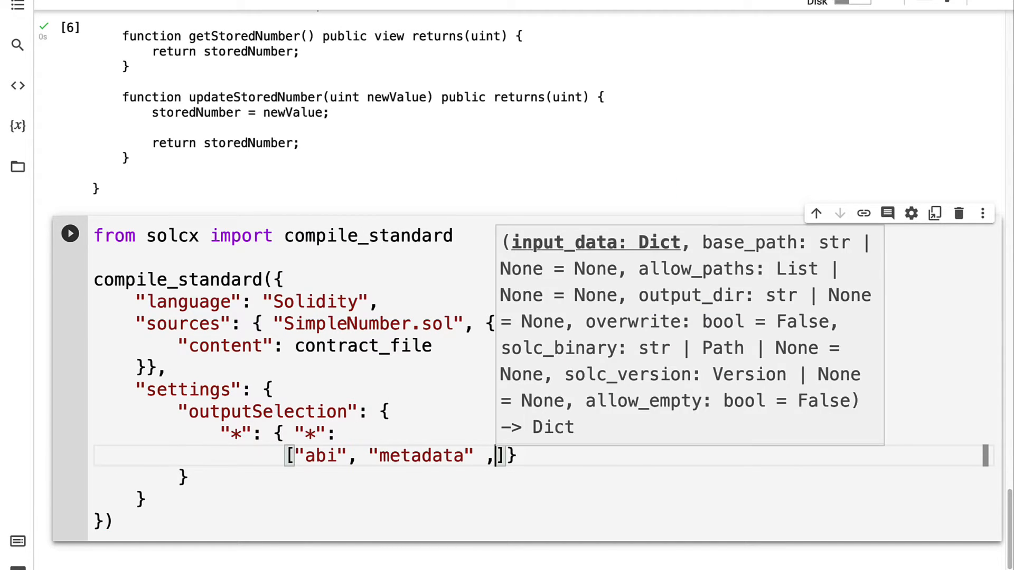
type("\"evm.bytec\"")
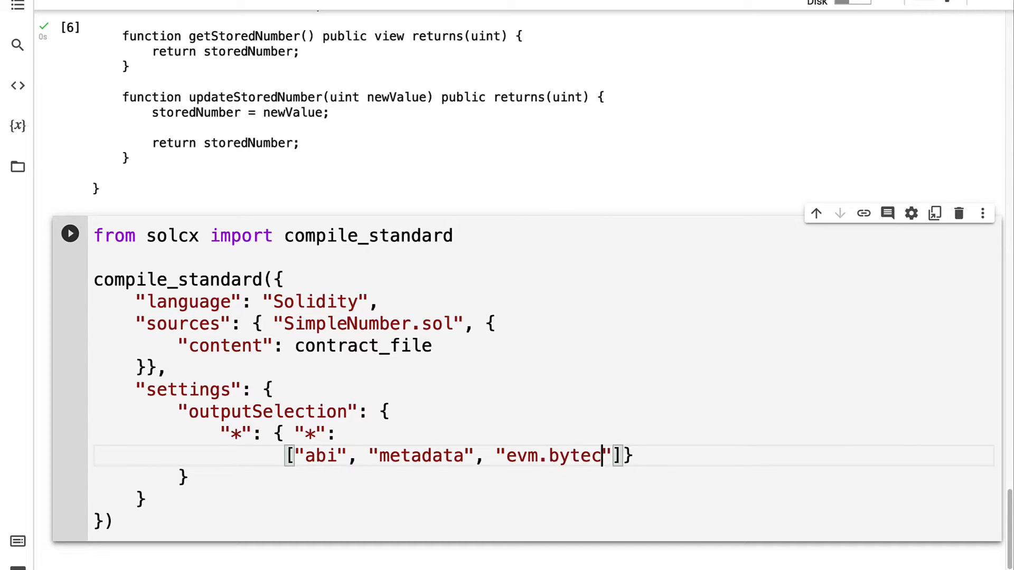
type("ode\", \"")
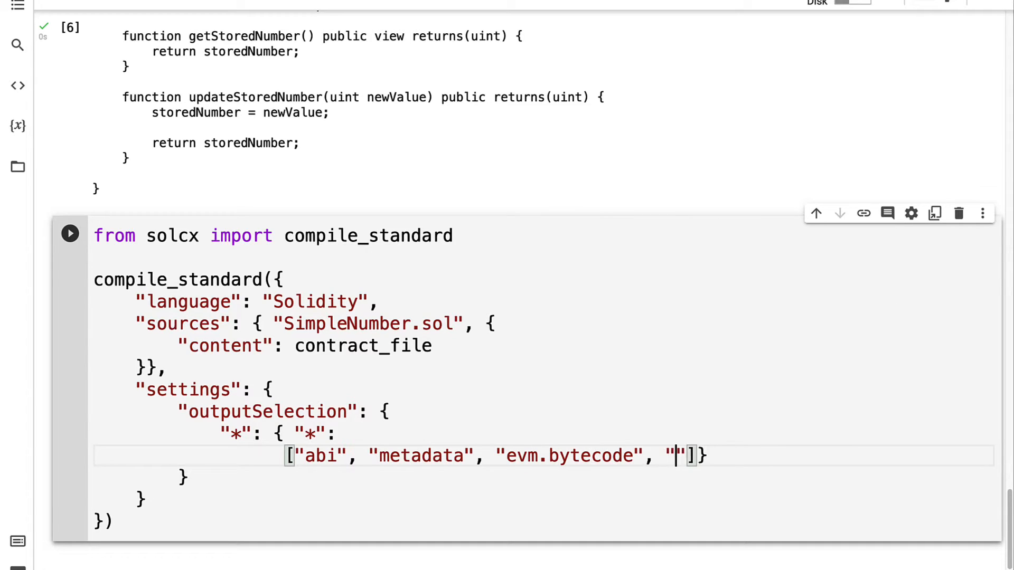
type("evm.sourceMap")
left_click(162, 521)
type(", solc_v")
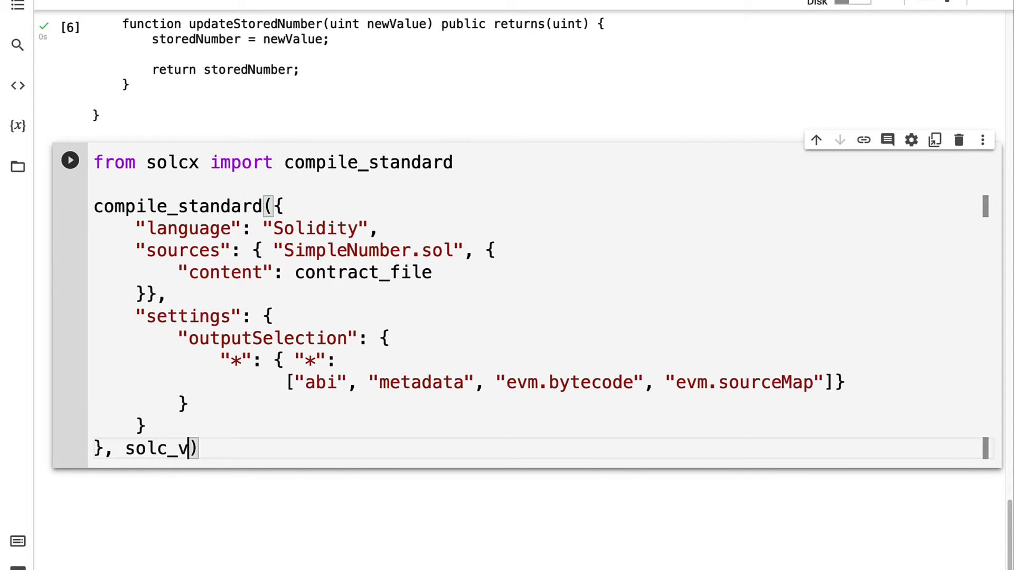
type("ersion = \"0.8.12")
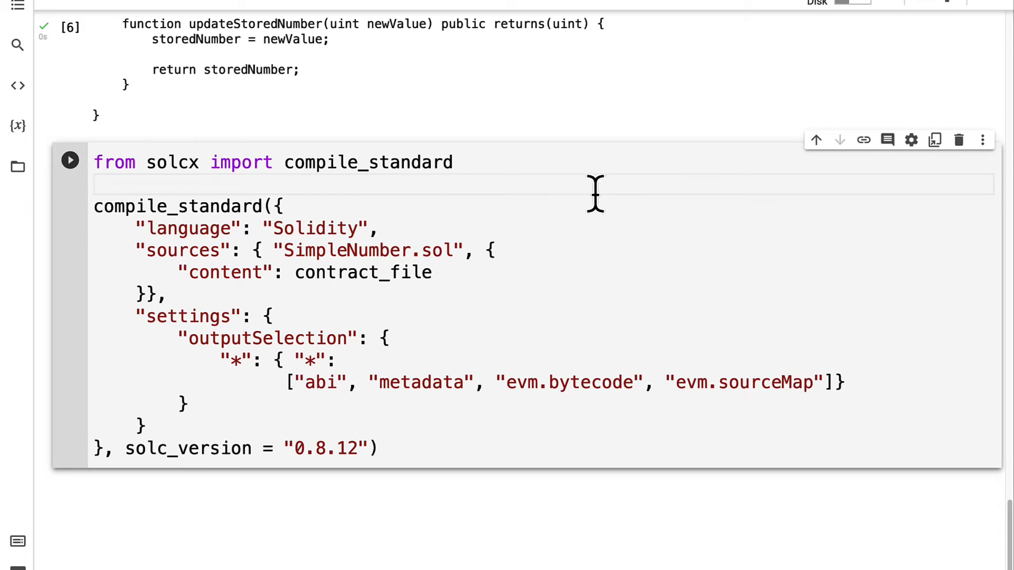
type("compiled_solidity =")
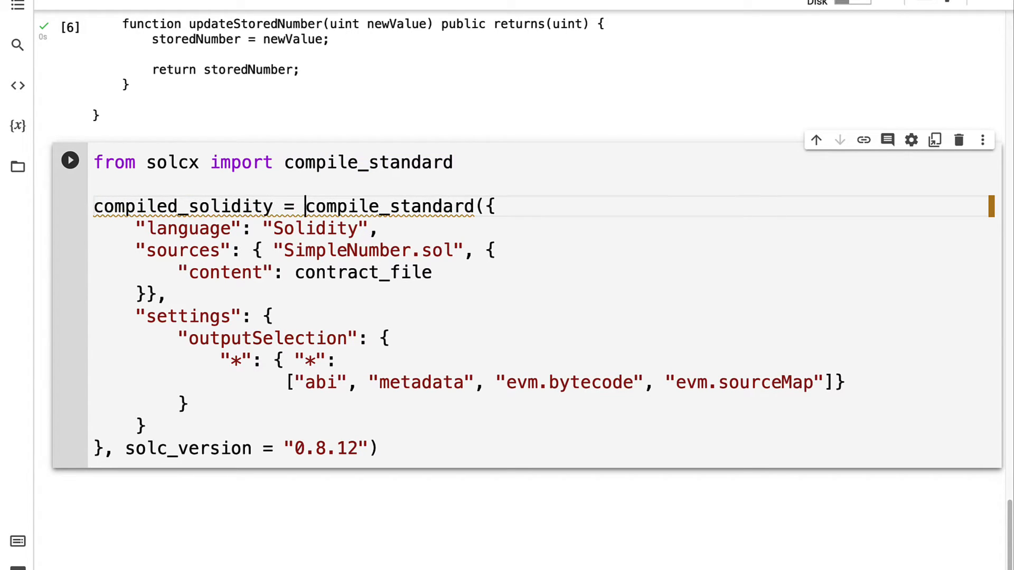
- Run the compile cell, fix the TypeError by making the SimpleNumber.sol comma a colon, and rerun it
left_click(70, 160)
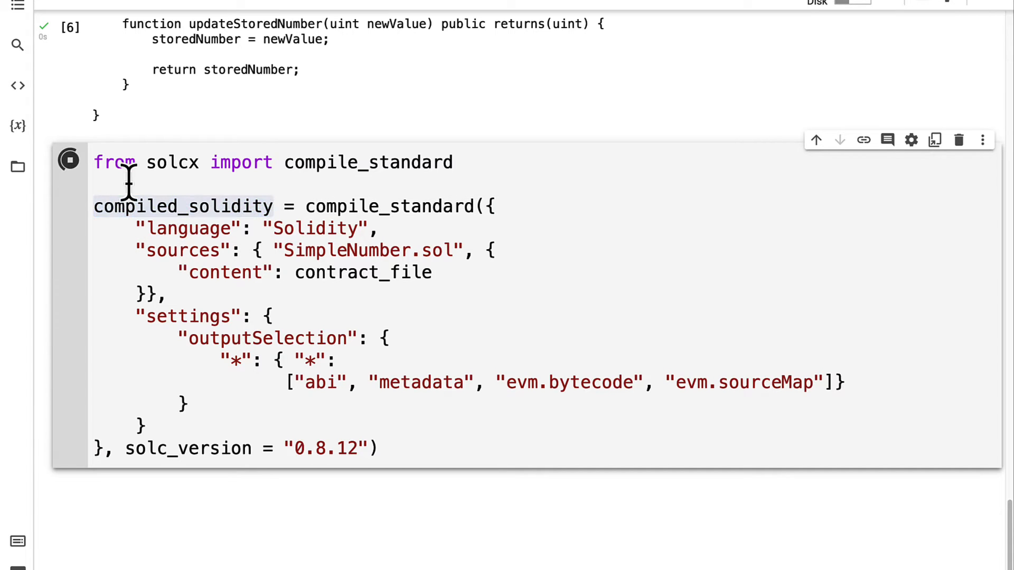
left_click(70, 160)
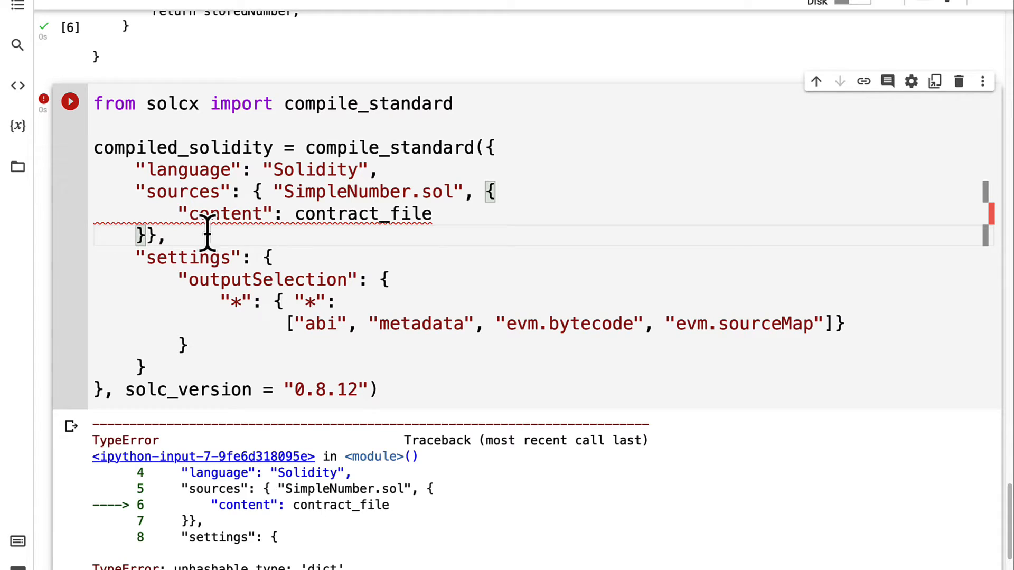
double_click(363, 213)
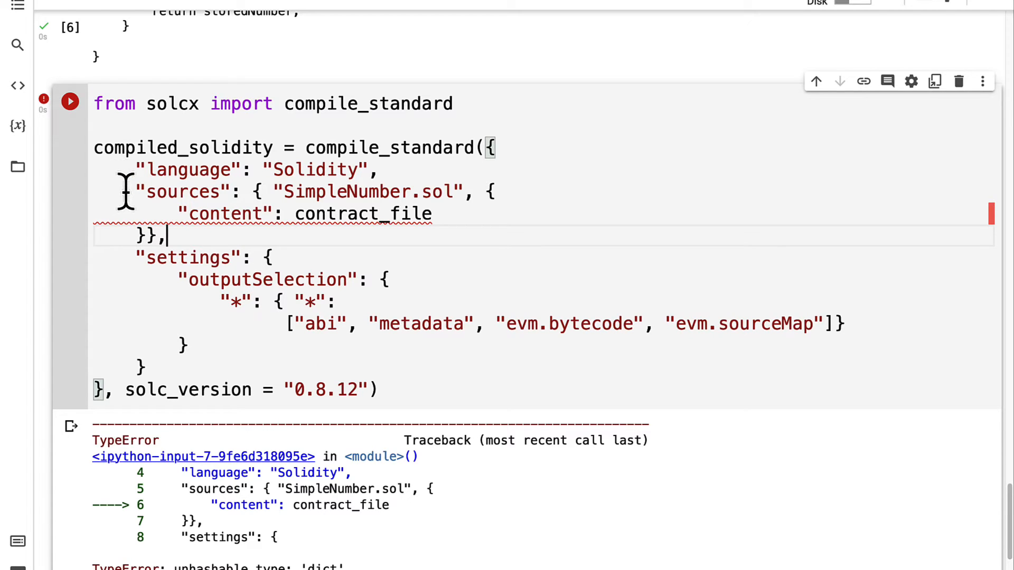
mouse_move(285, 191)
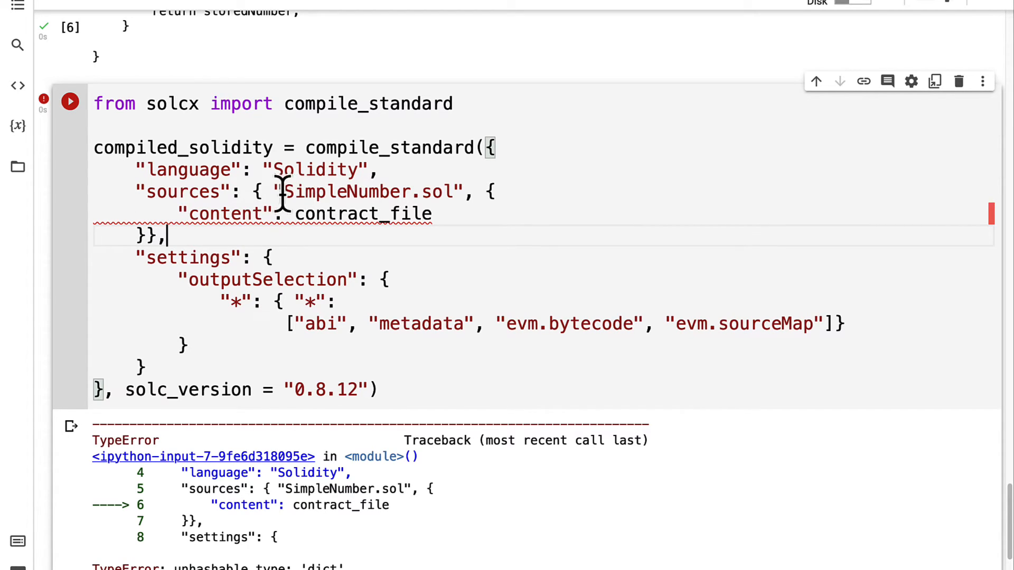
mouse_move(523, 272)
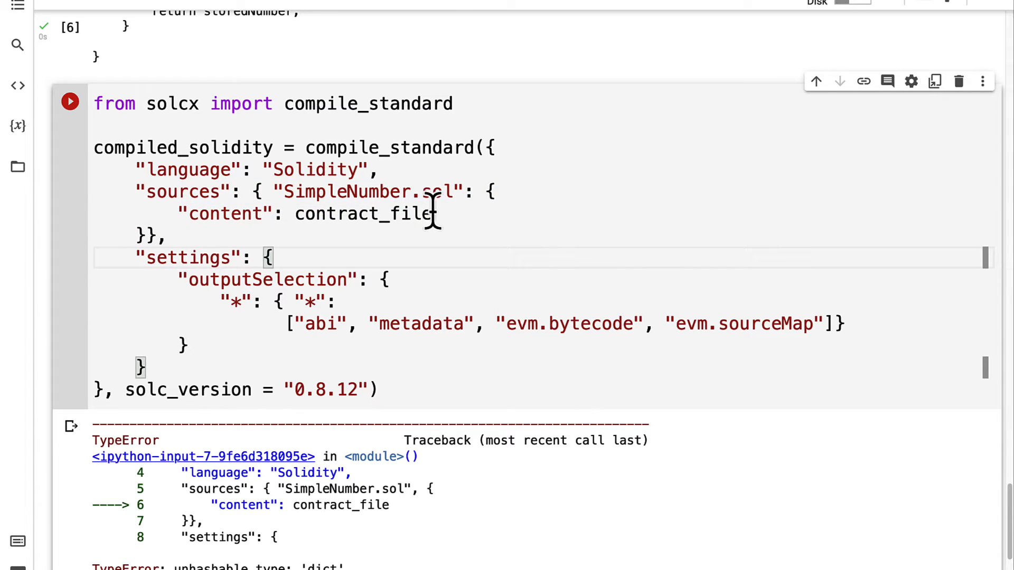
left_click(69, 101)
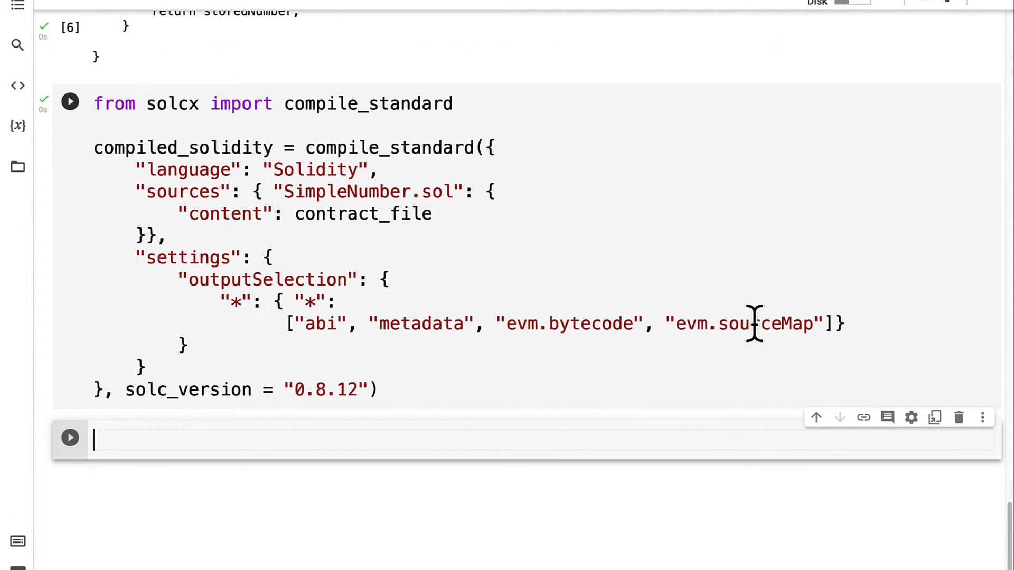
- Evaluate print(compiled_solidity) in a new cell to display the ABI, bytecode and metadata output
left_click(69, 102)
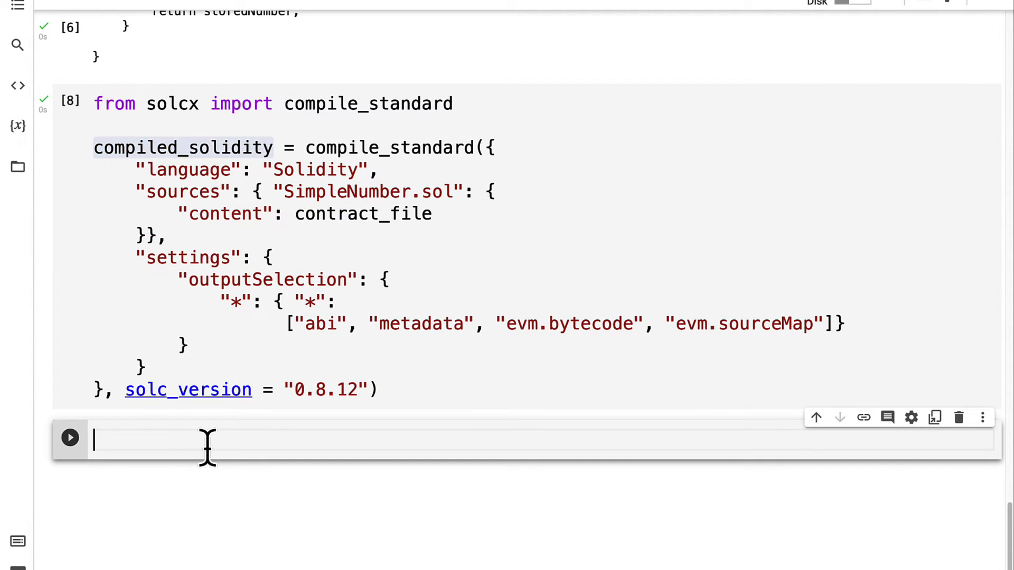
type("print(compiled_solidity)")
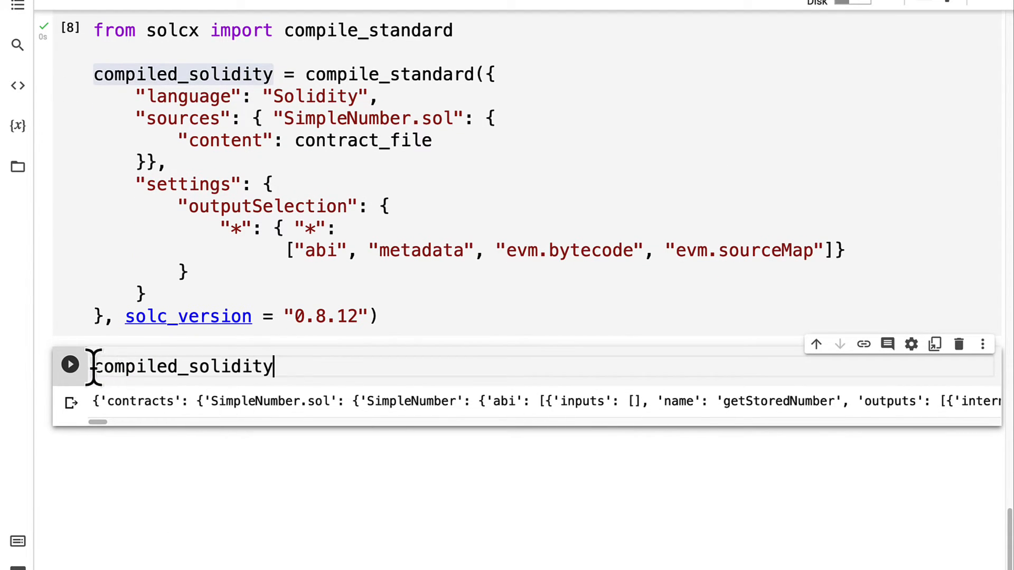
left_click(69, 364)
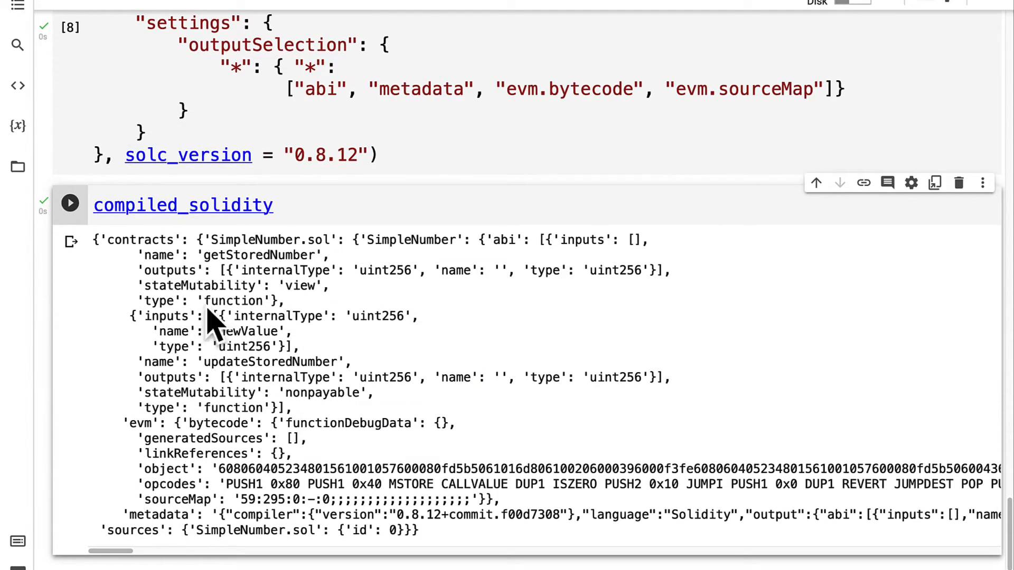
double_click(141, 240)
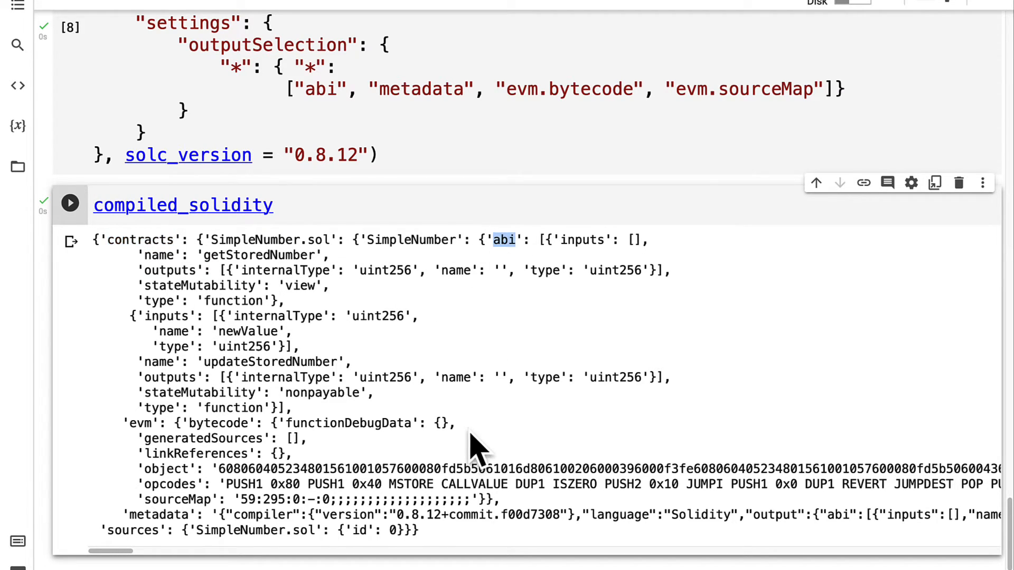
mouse_move(135, 521)
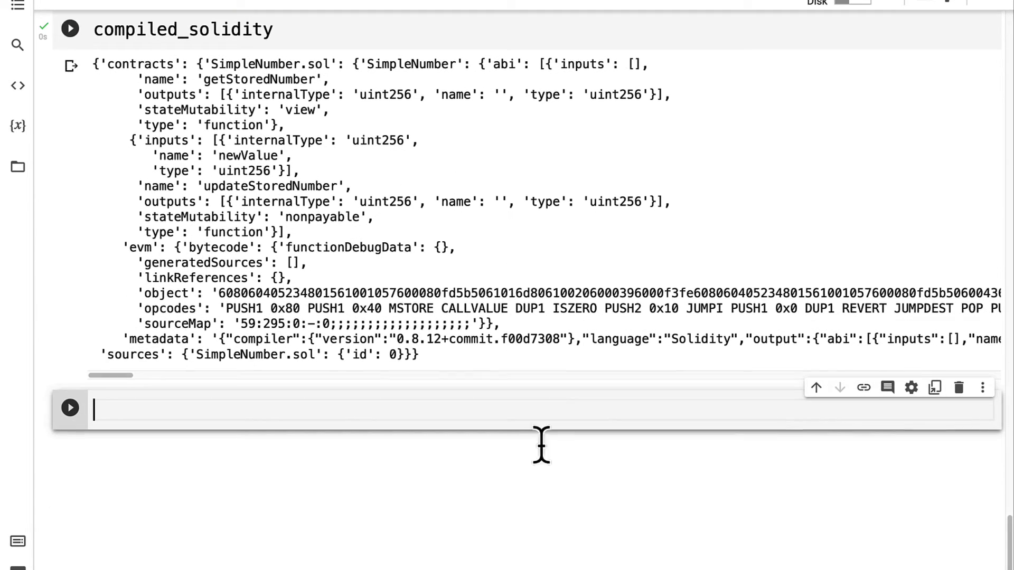
- Write a cell that imports json and json.dumps compiled_solidity into compiled_simple_number.json opened in 'w' mode
type("with open(\"")
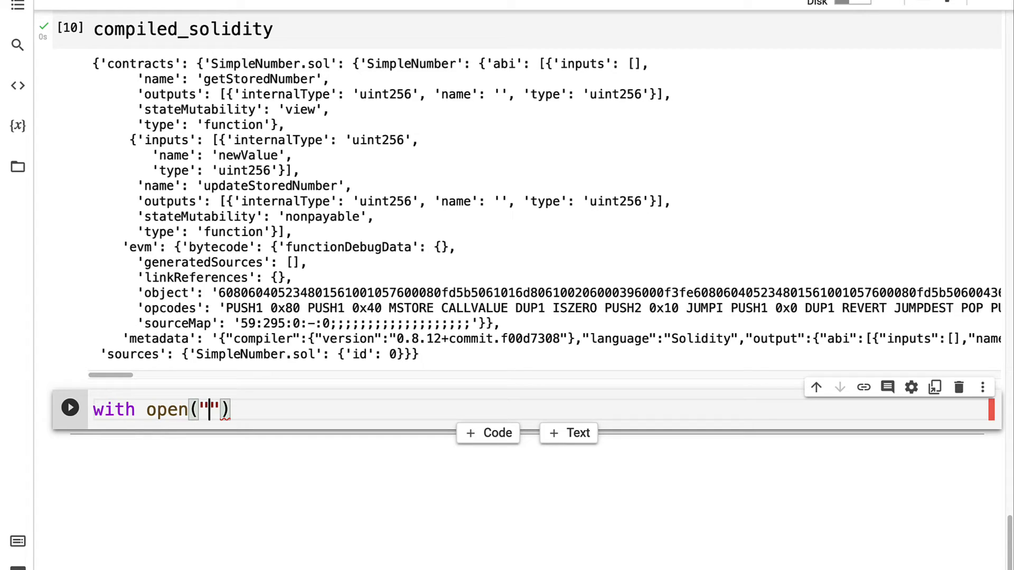
type("compiled")
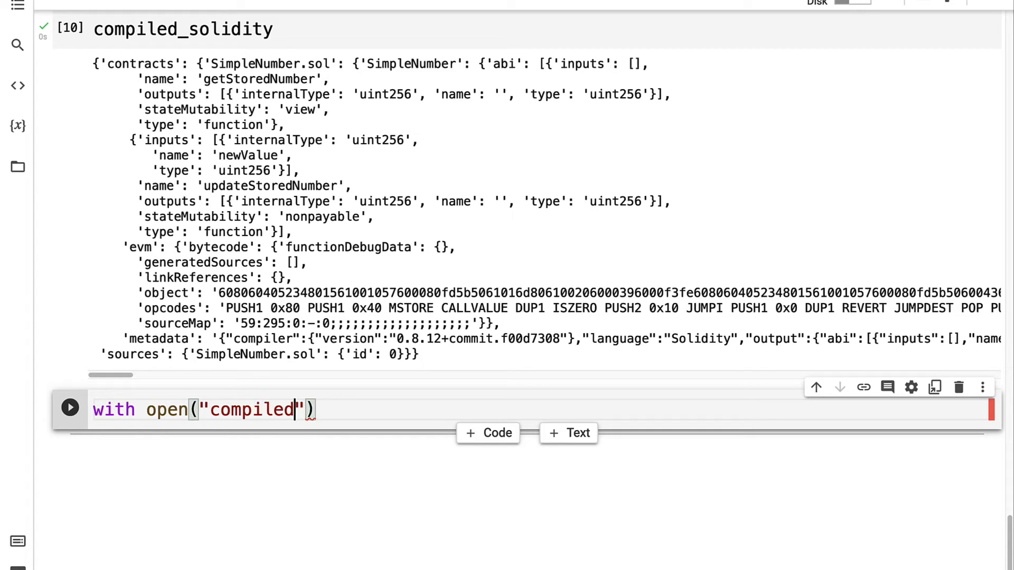
type("_simple_nu")
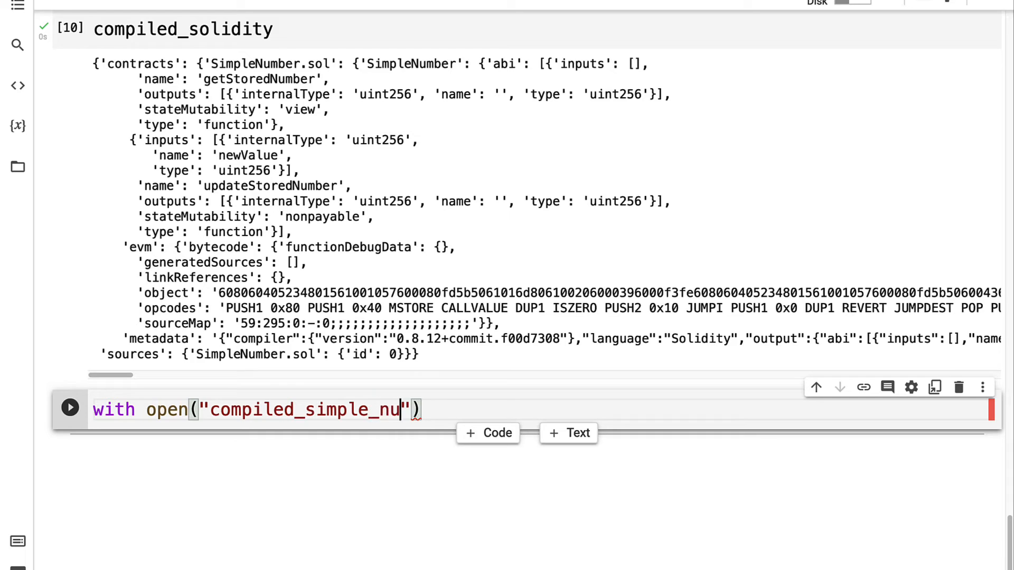
type("mber.json\",")
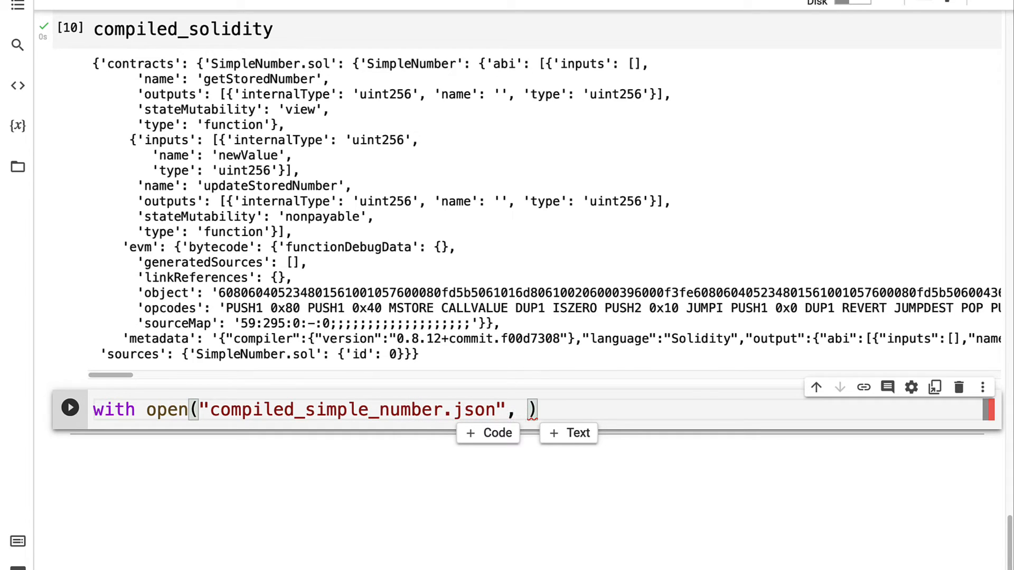
type("\"w\") a")
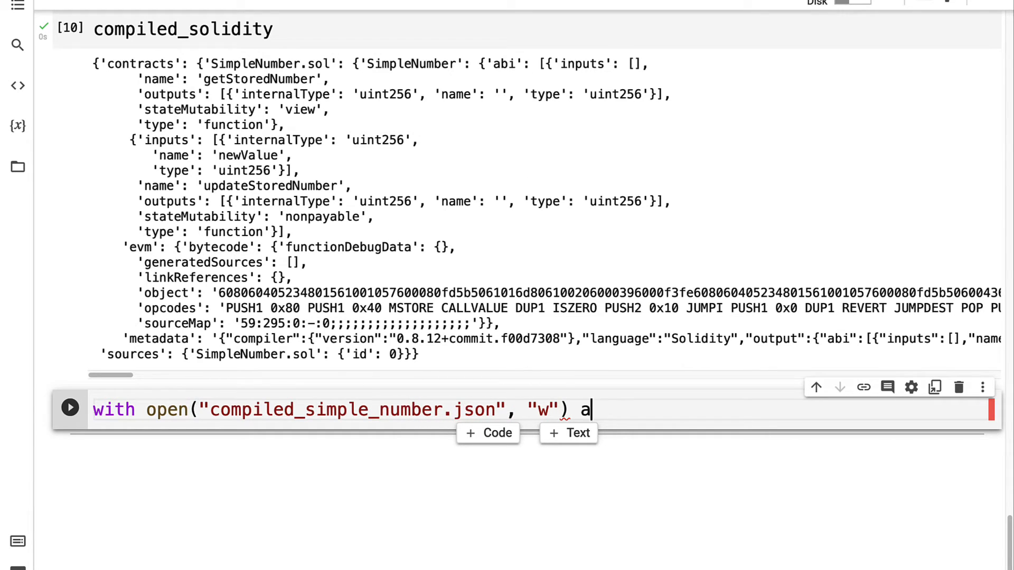
type("s file:")
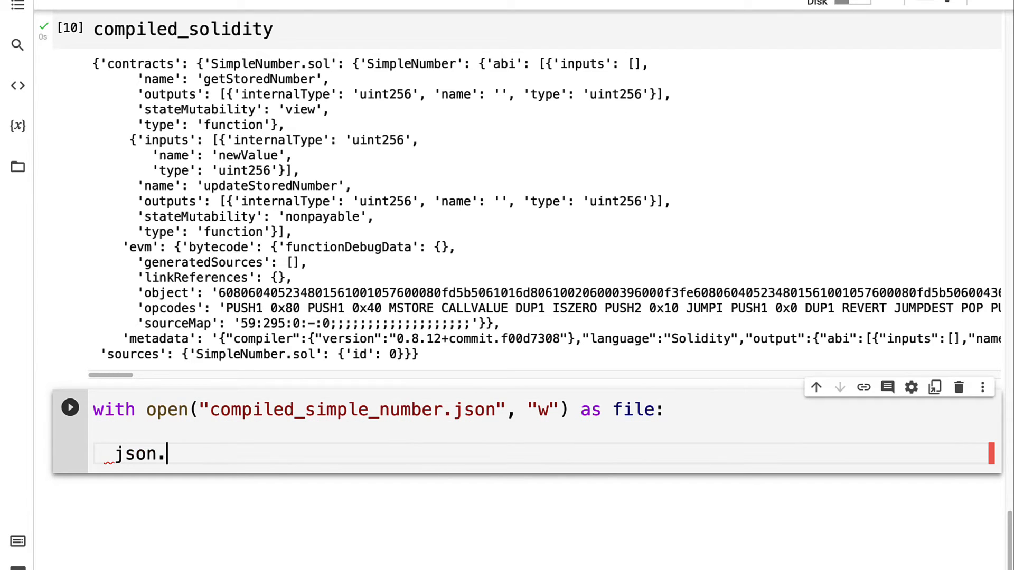
type("dump()")
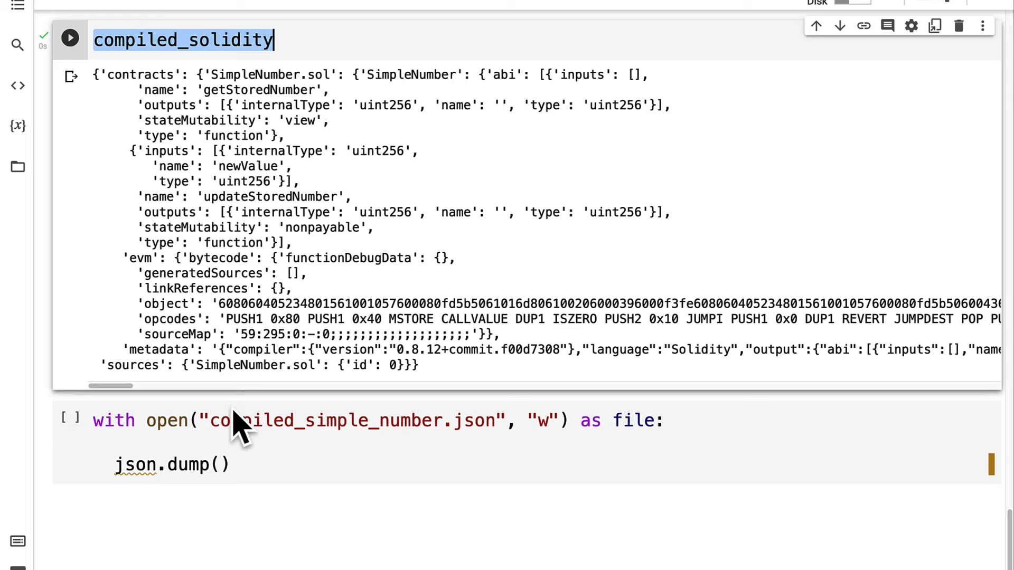
type("compiled_solidity")
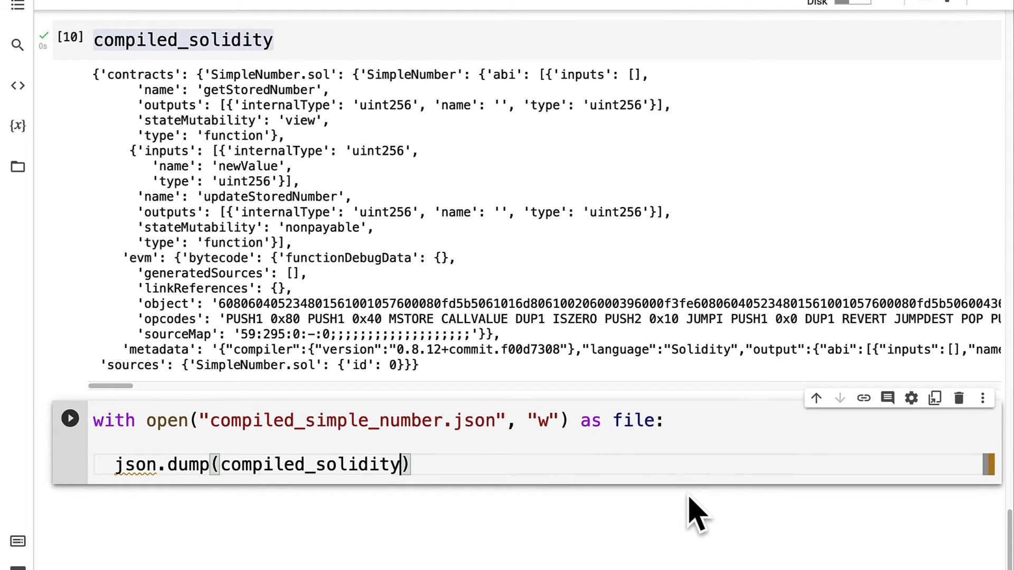
type(", file")
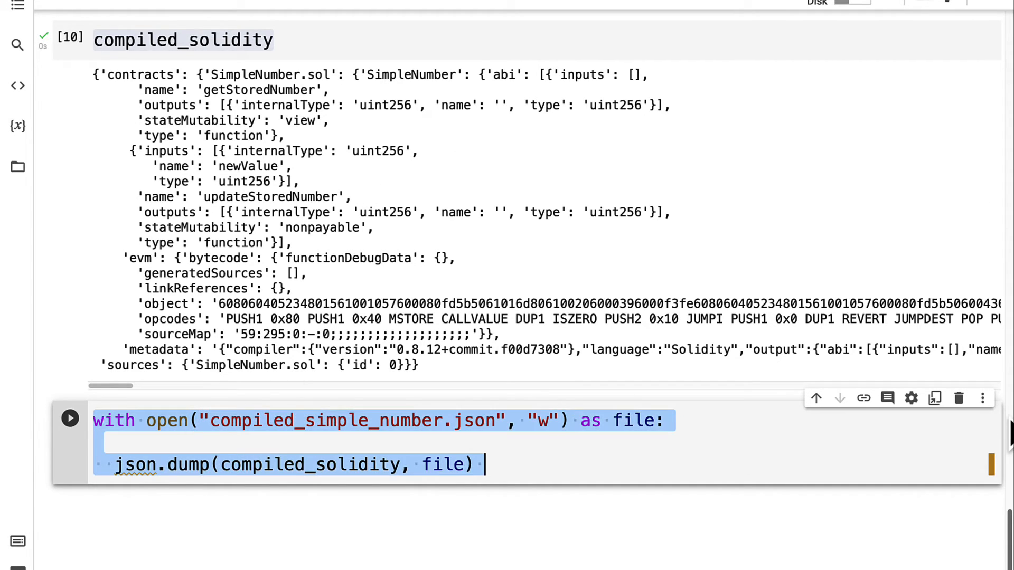
type("import json")
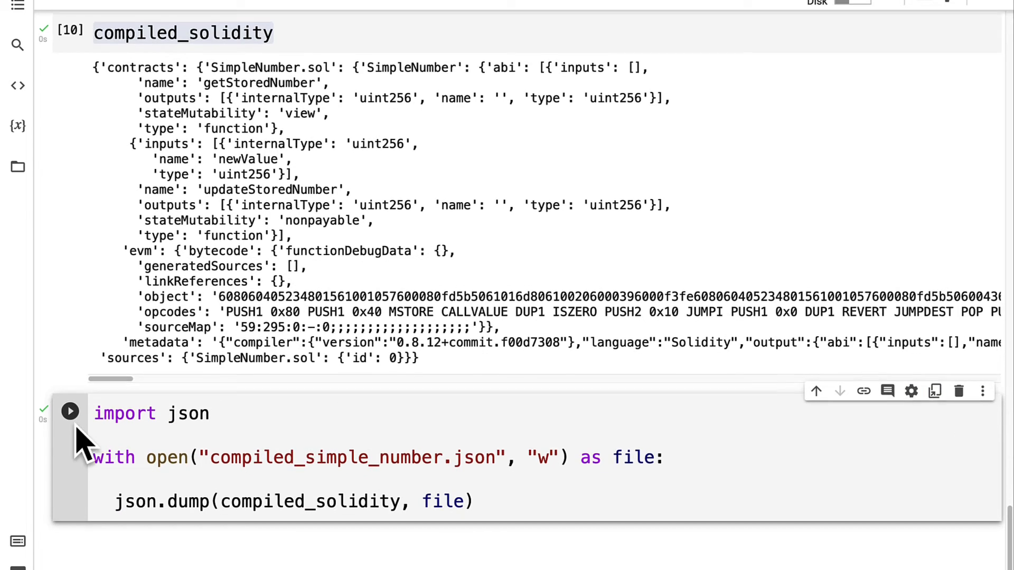
scroll("down", 3)
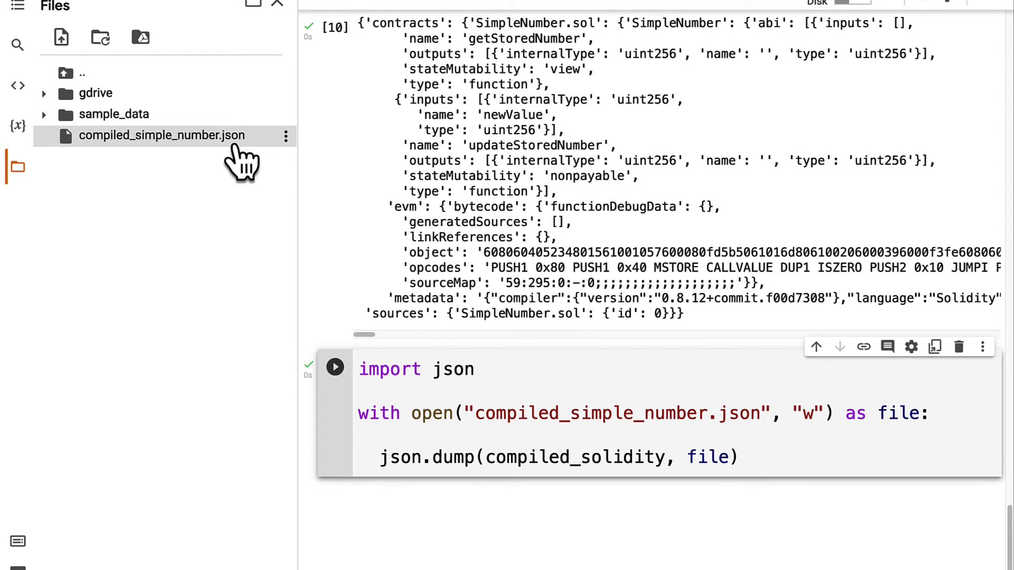
mouse_move(26, 190)
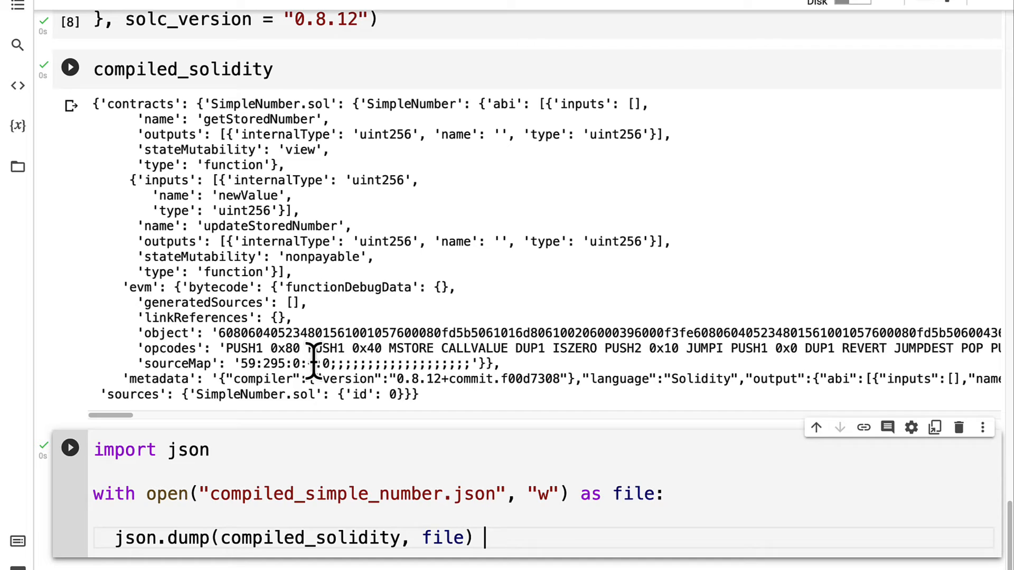
mouse_move(433, 382)
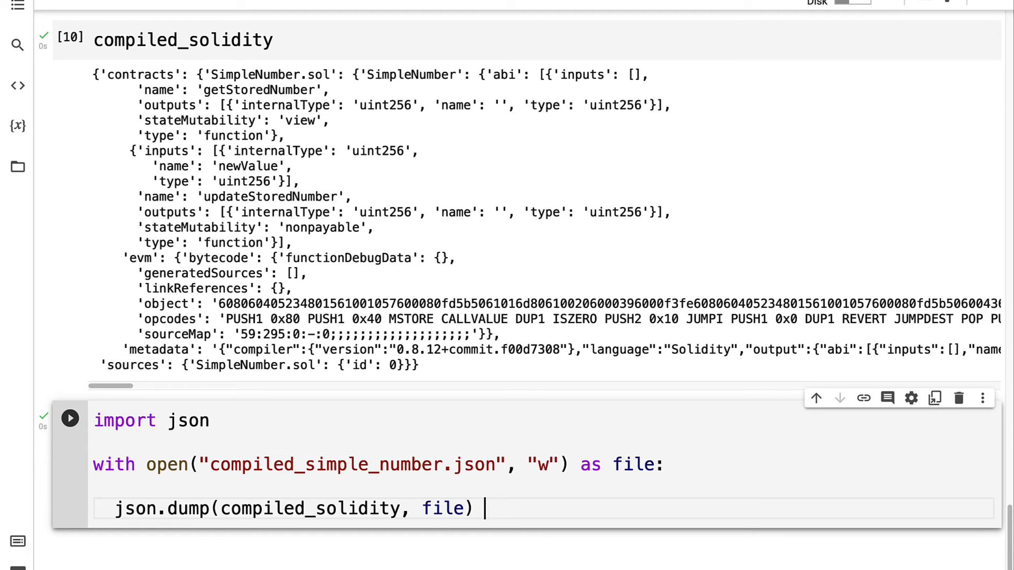
scroll("down", 3)
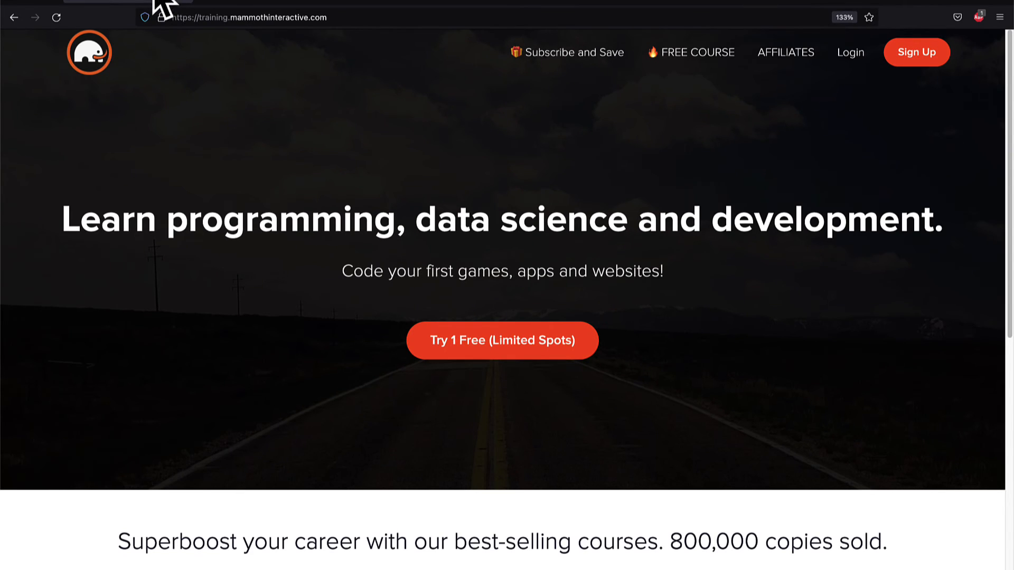
- Go from the Mammoth Interactive homepage to View All Products and browse the course catalog
scroll("down", 3)
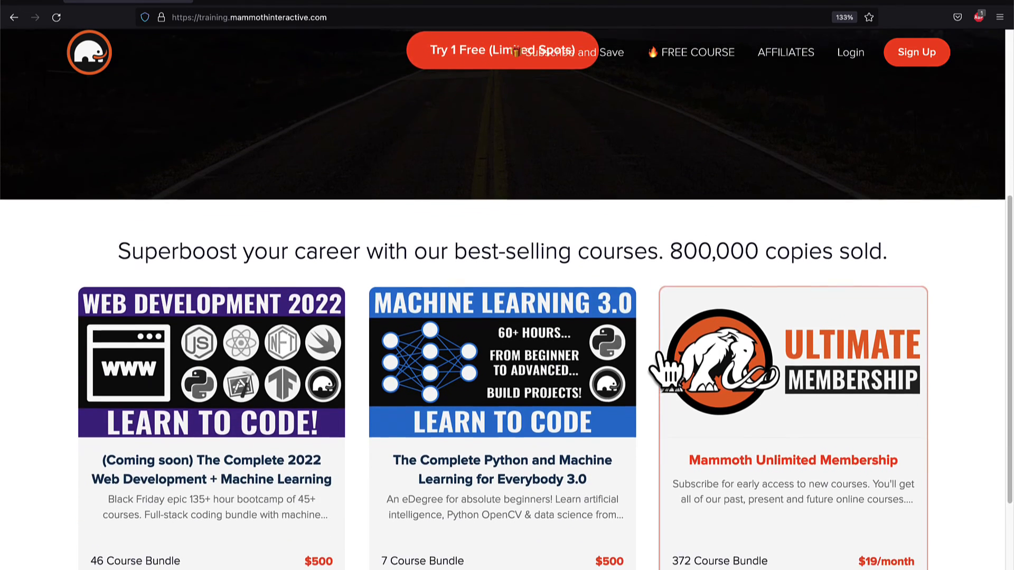
scroll("down", 3)
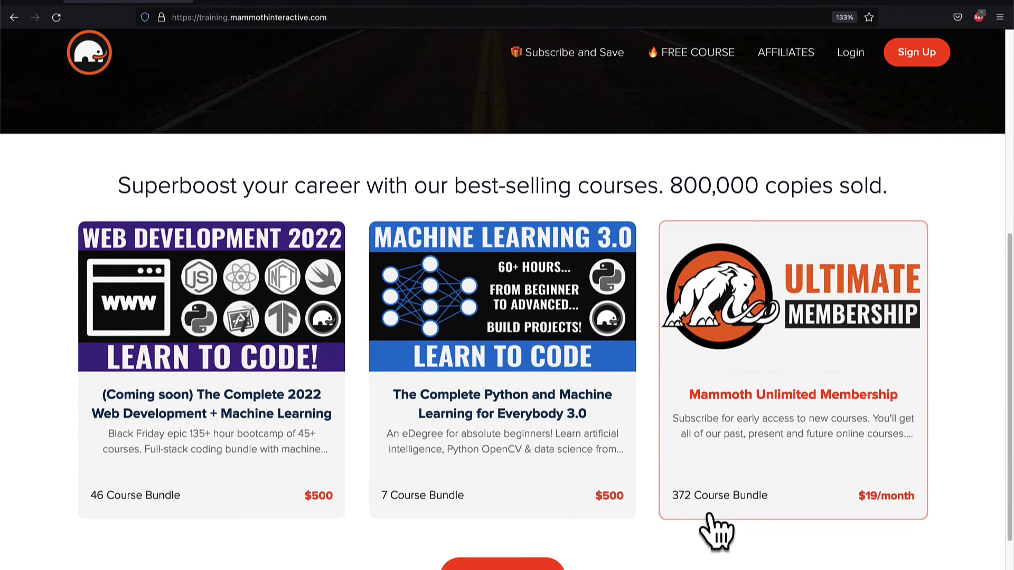
scroll("down", 3)
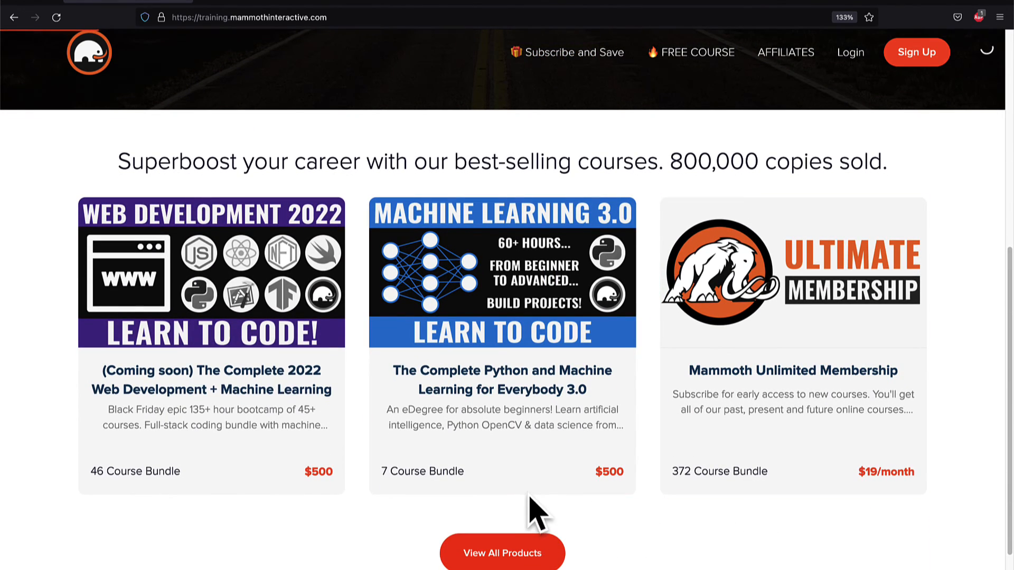
left_click(503, 568)
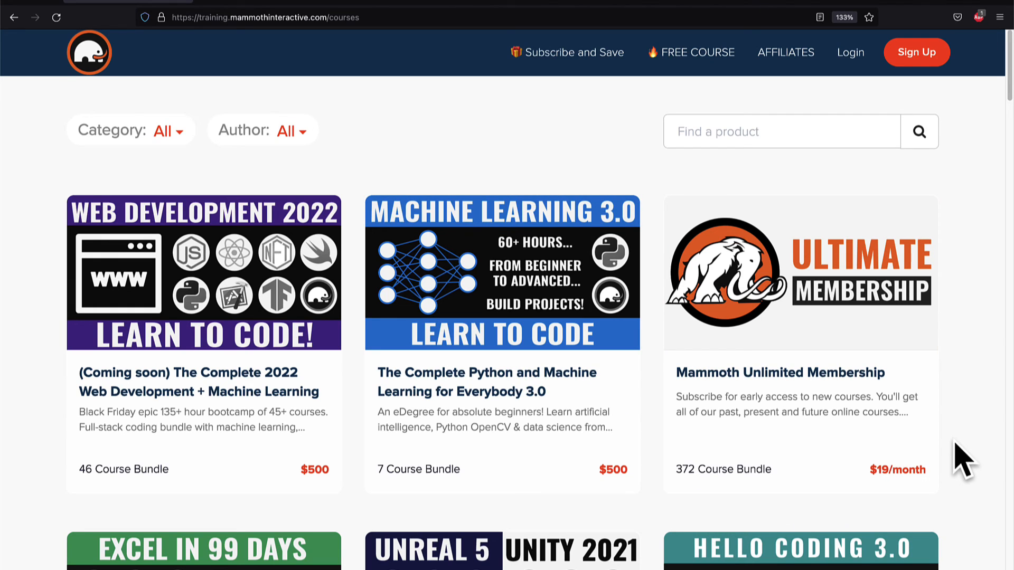
mouse_move(990, 485)
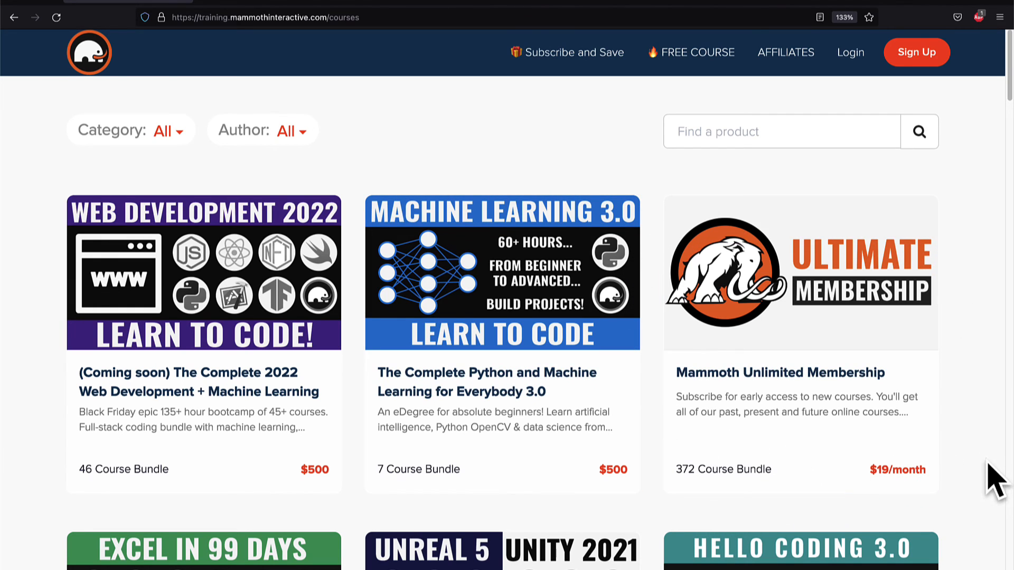
scroll("down", 3)
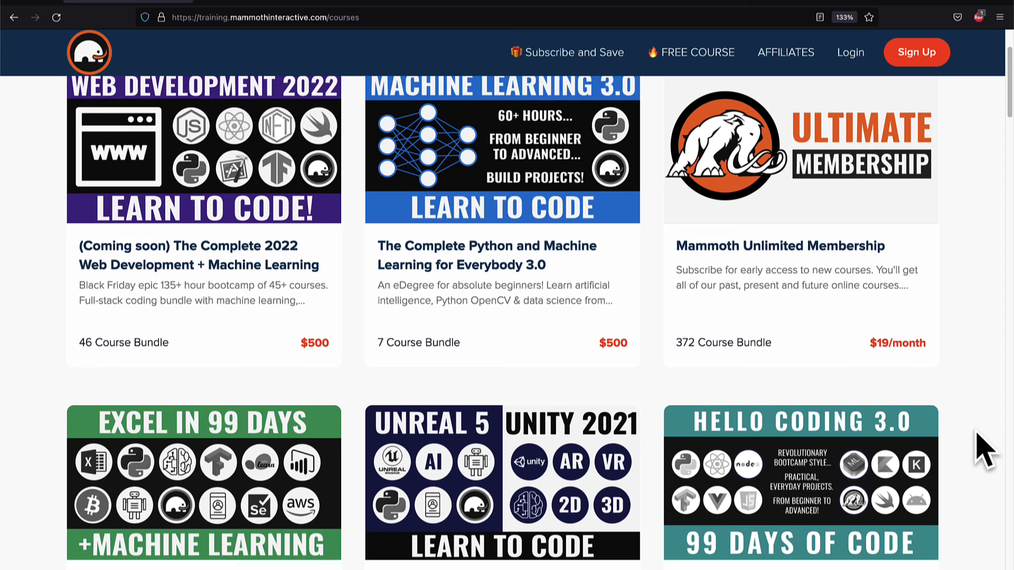
scroll("down", 3)
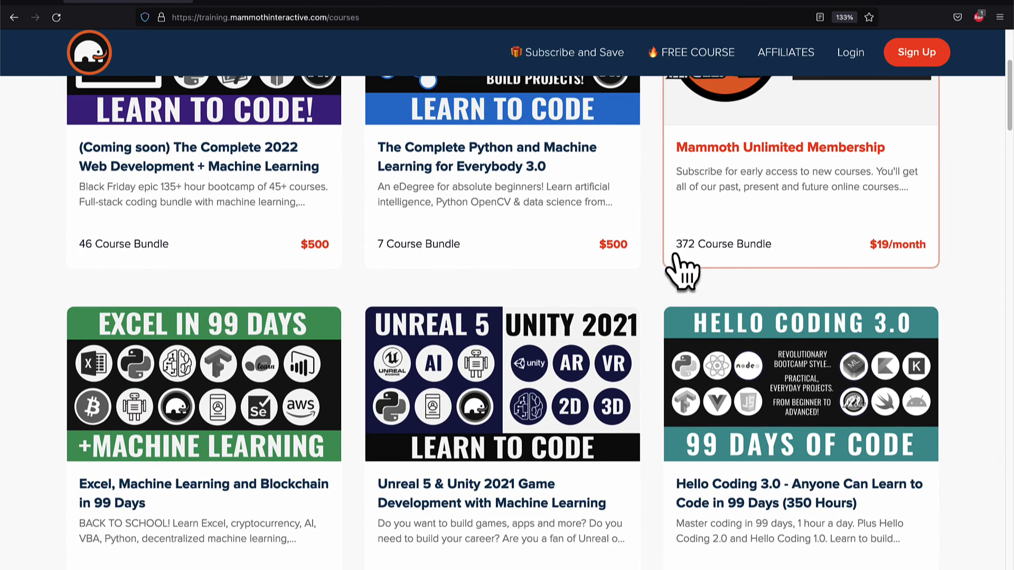
scroll("down", 3)
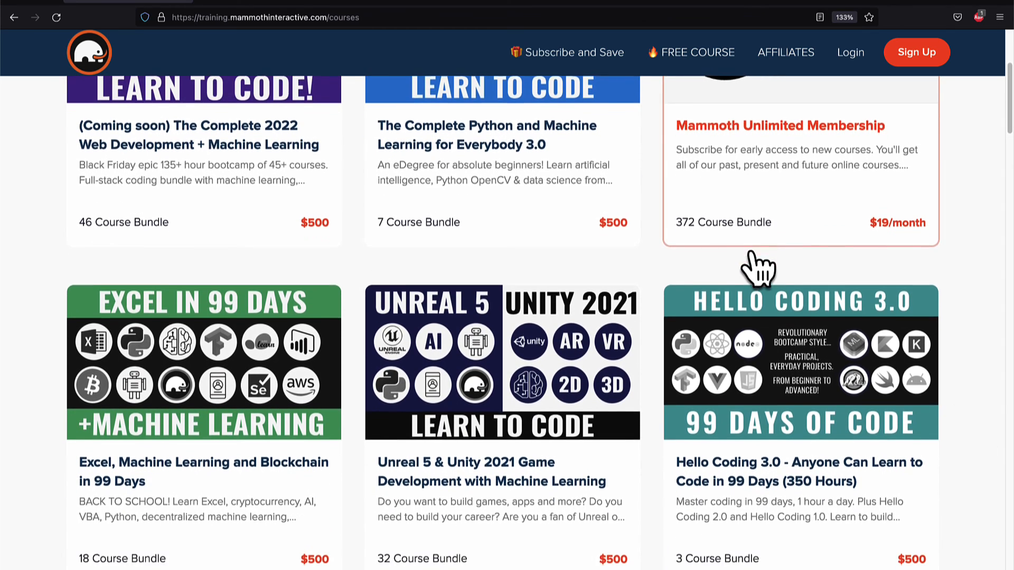